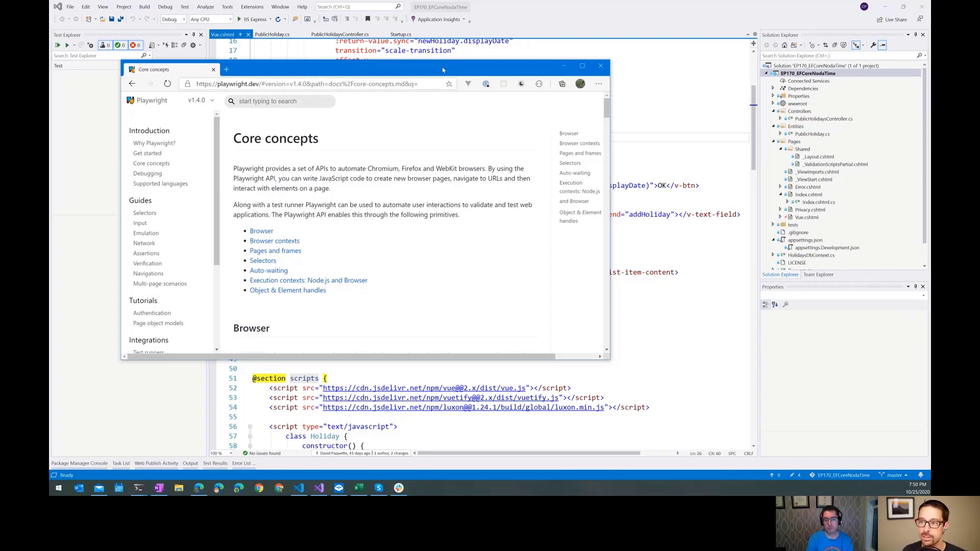
pyautogui.moveTo(522, 8)
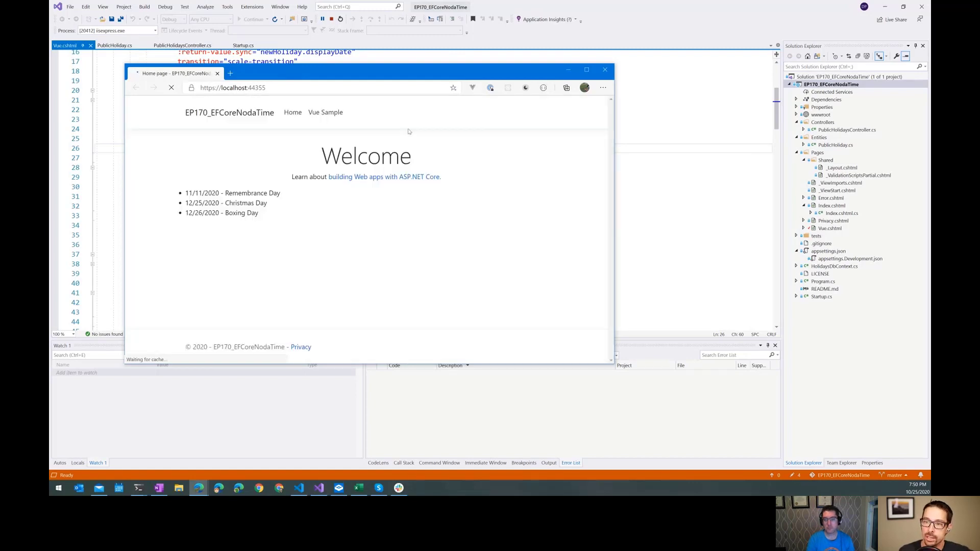
# Open the Vue Sample page in Edge and select its address in the address bar
pyautogui.click(325, 112)
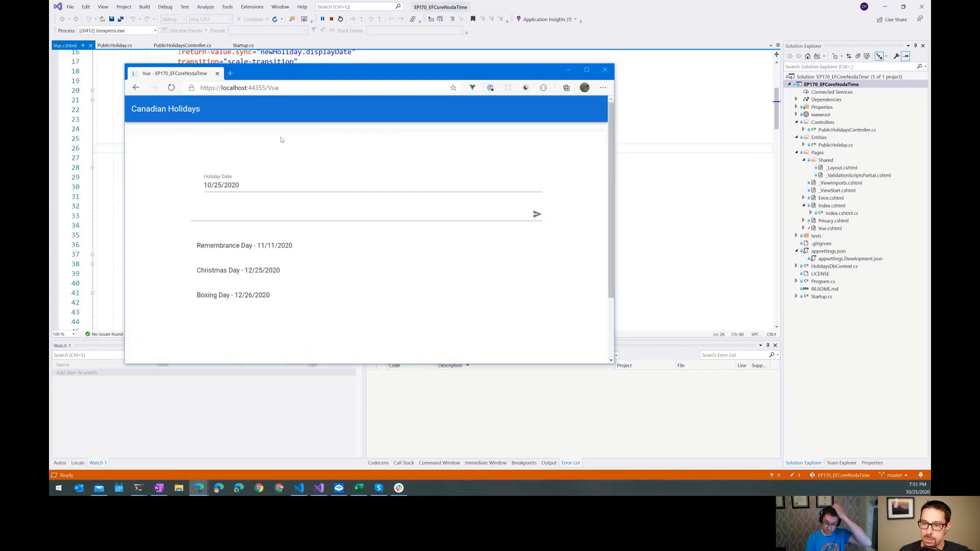
pyautogui.doubleClick(275, 245)
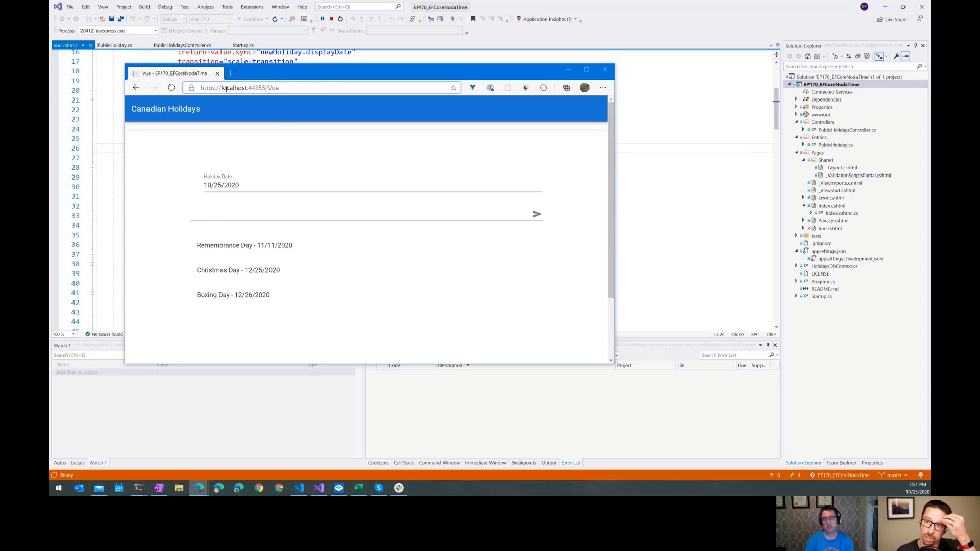
pyautogui.moveTo(242, 214)
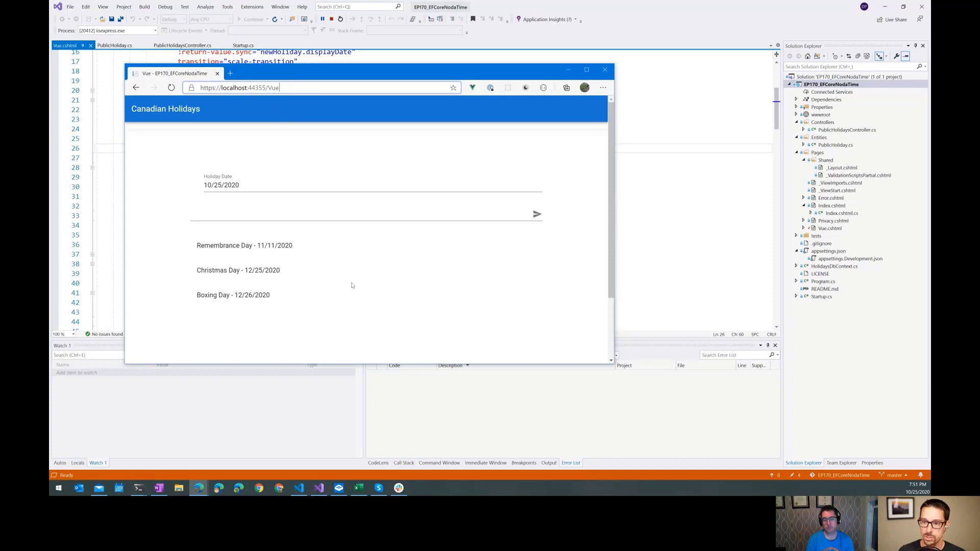
pyautogui.moveTo(252, 310)
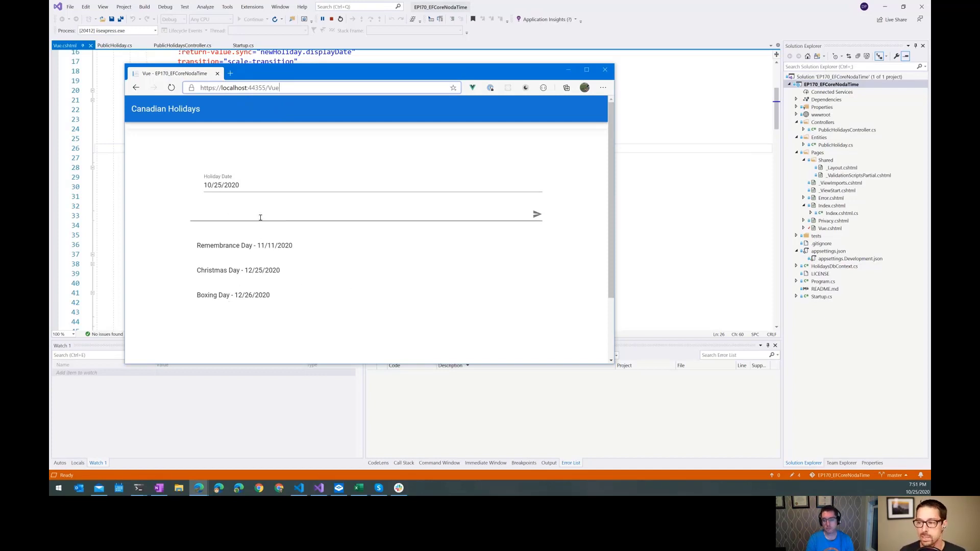
pyautogui.moveTo(245, 287)
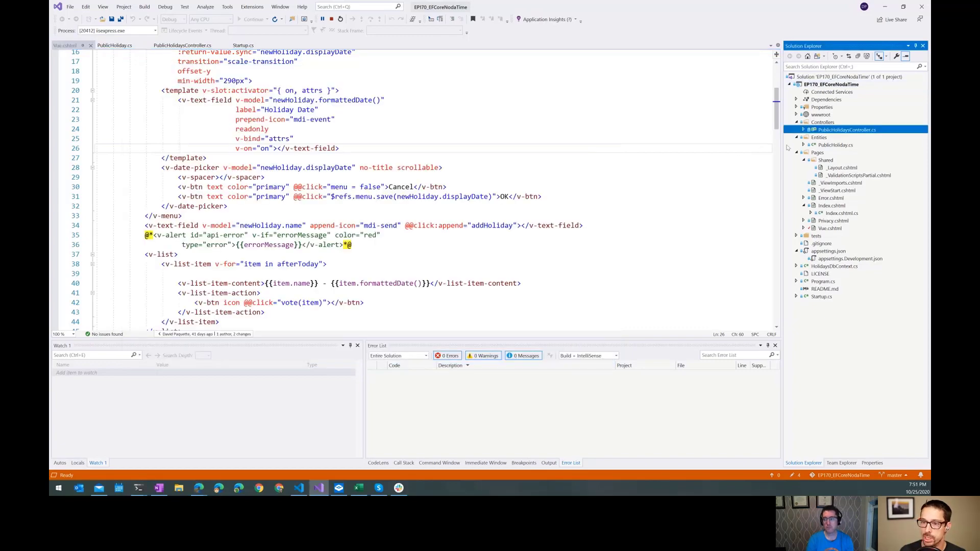
pyautogui.click(183, 45)
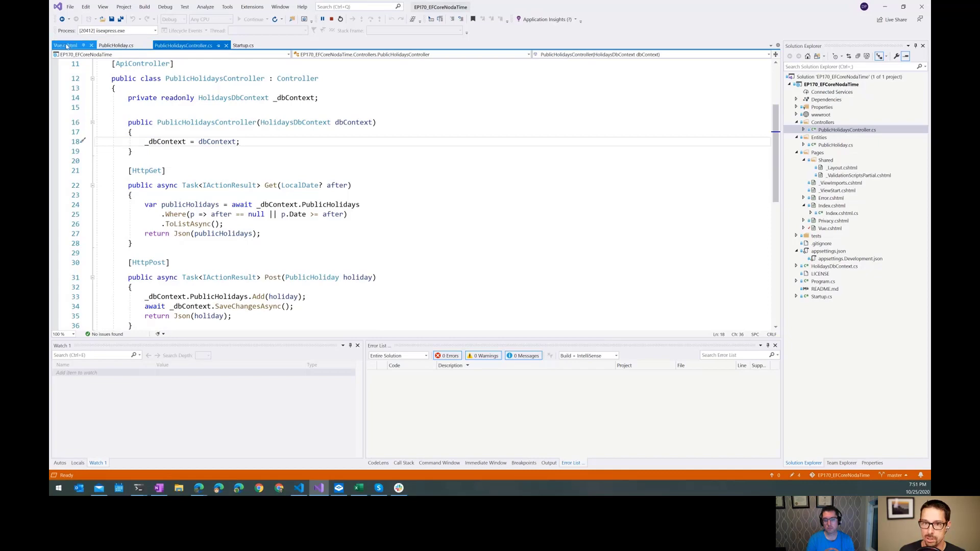
pyautogui.click(116, 45)
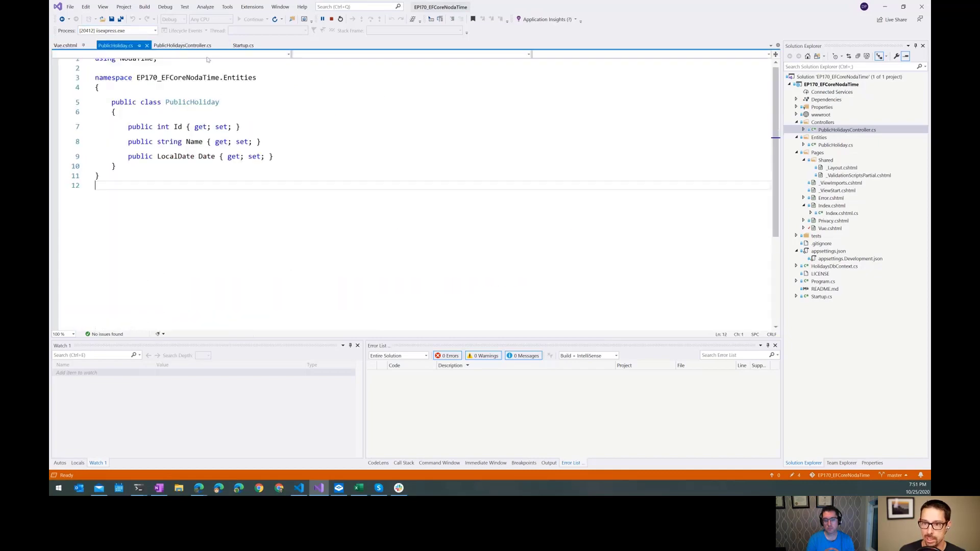
pyautogui.click(181, 45)
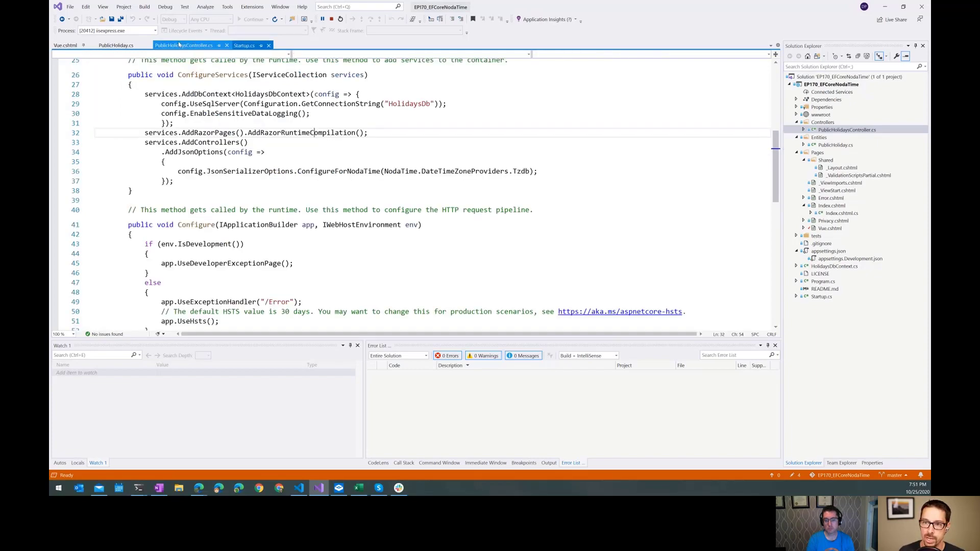
pyautogui.click(116, 45)
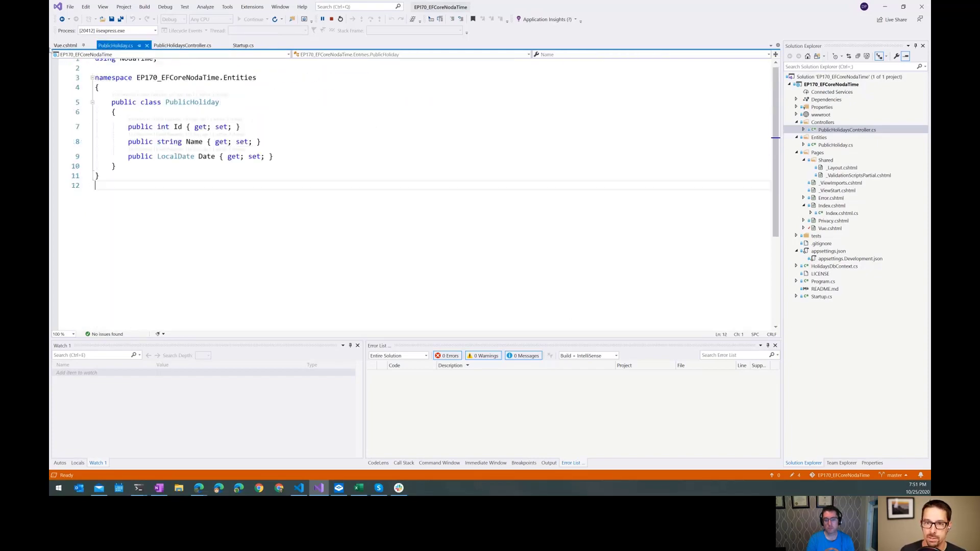
pyautogui.click(65, 45)
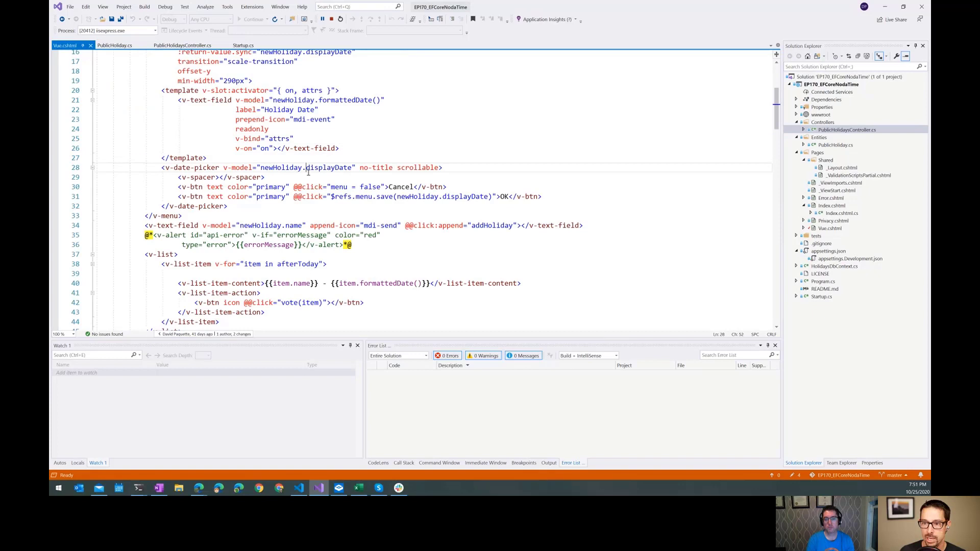
pyautogui.scroll(-3)
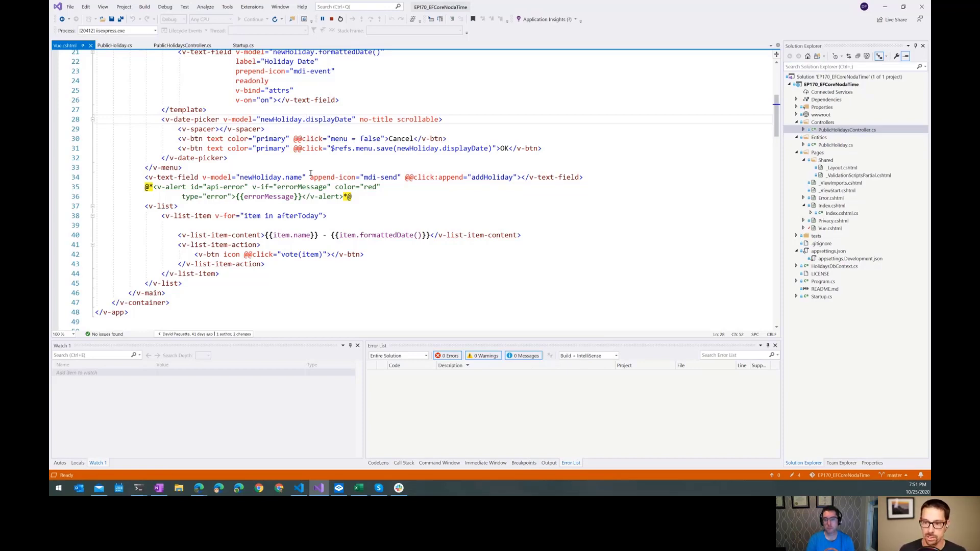
pyautogui.moveTo(520, 75)
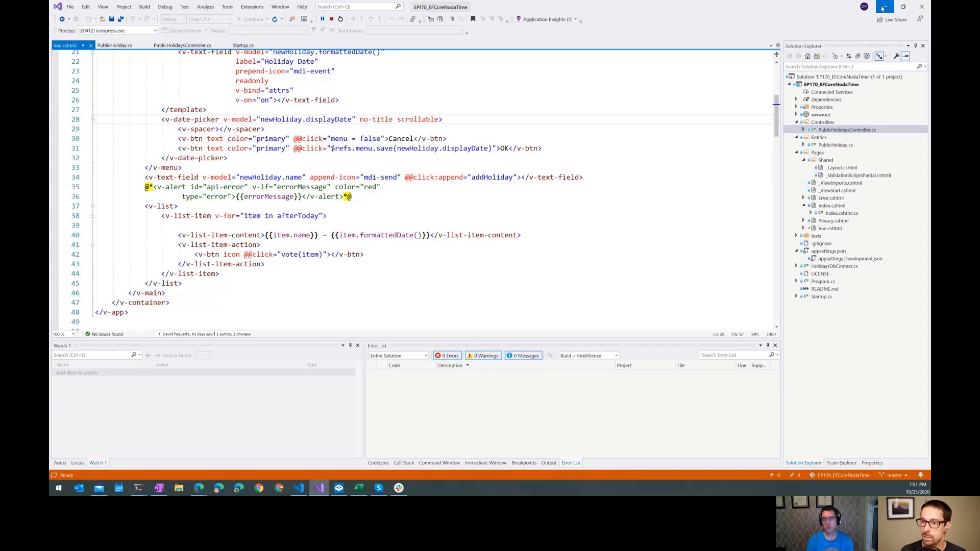
# Switch to basic-webtests.js in VS Code and highlight every use of the browser variable
pyautogui.click(318, 487)
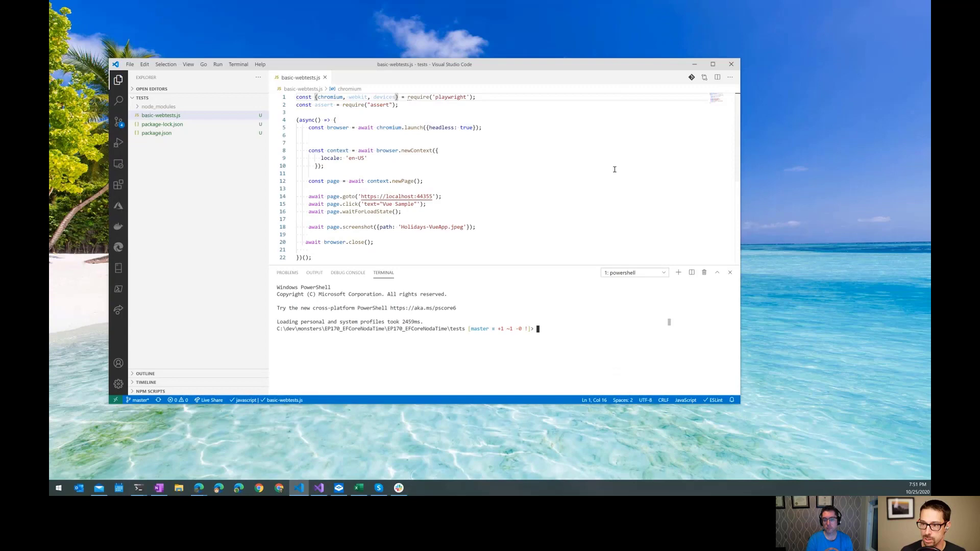
pyautogui.moveTo(449, 97)
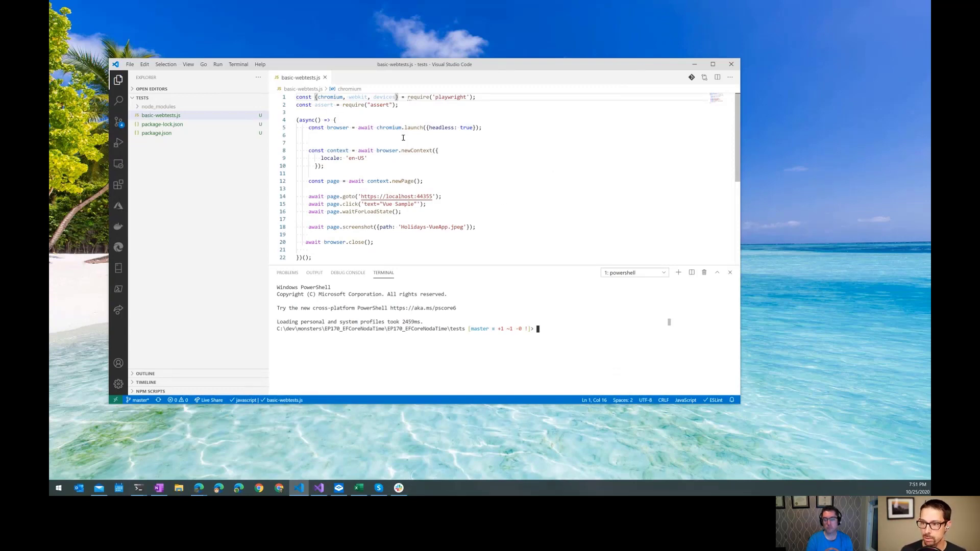
pyautogui.doubleClick(338, 128)
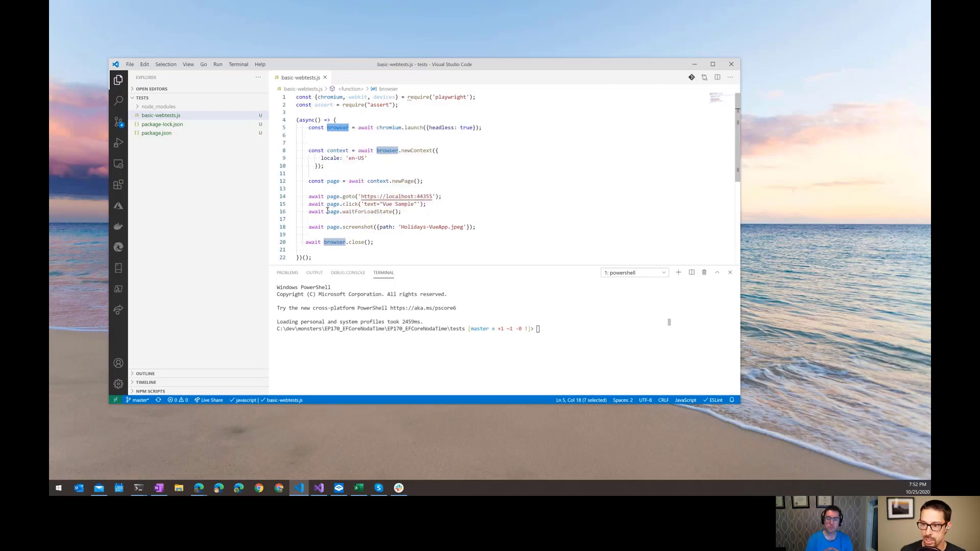
pyautogui.moveTo(512, 159)
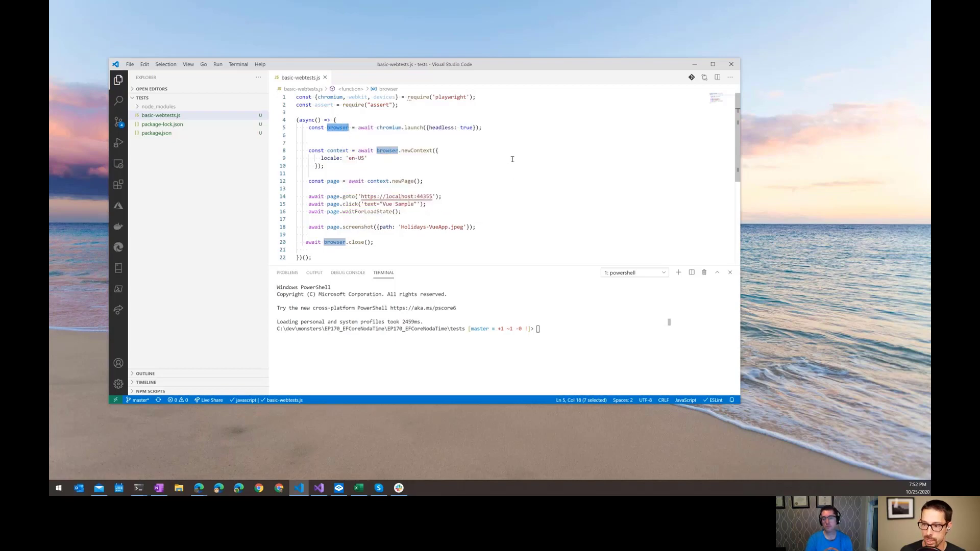
pyautogui.moveTo(374, 214)
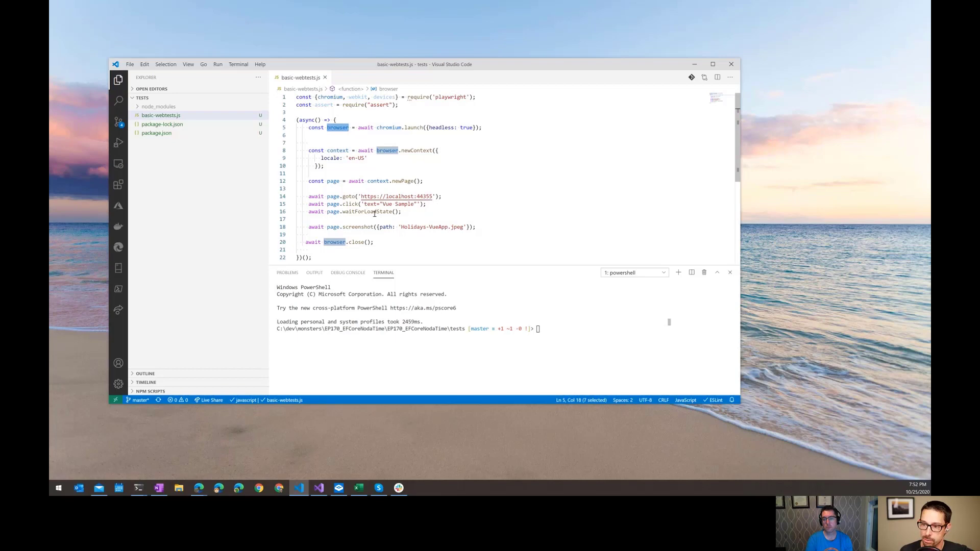
pyautogui.moveTo(662, 321)
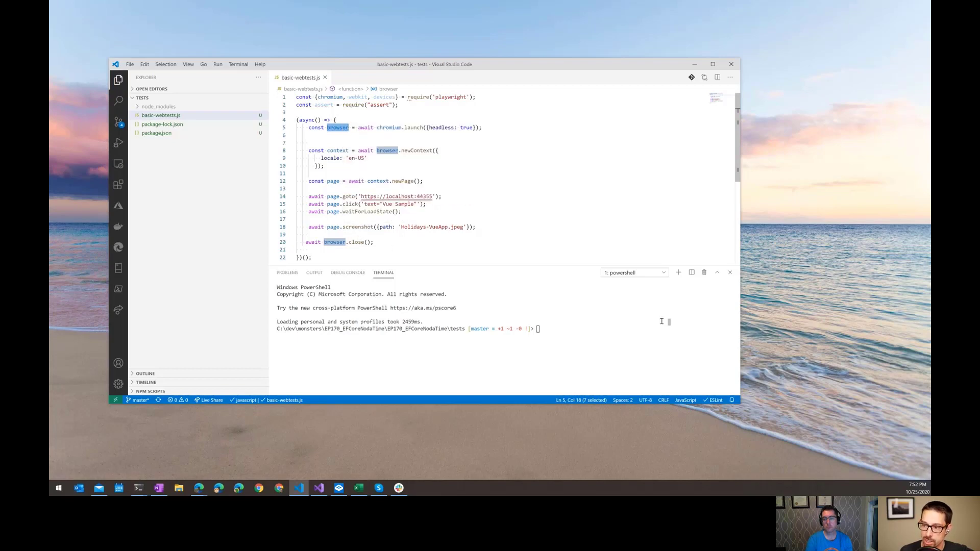
# Run node ./basic-webtests.js and view the resulting Holidays-VueApp.jpeg screenshot enlarged
pyautogui.write('npm i -g azure-functions-core-tools@3 --unsafe-perm true')
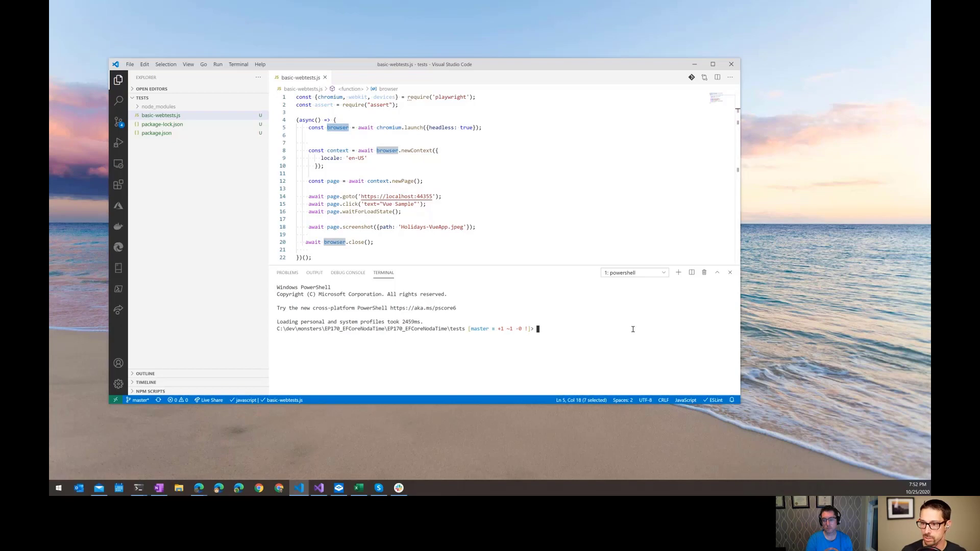
pyautogui.write('node ./b')
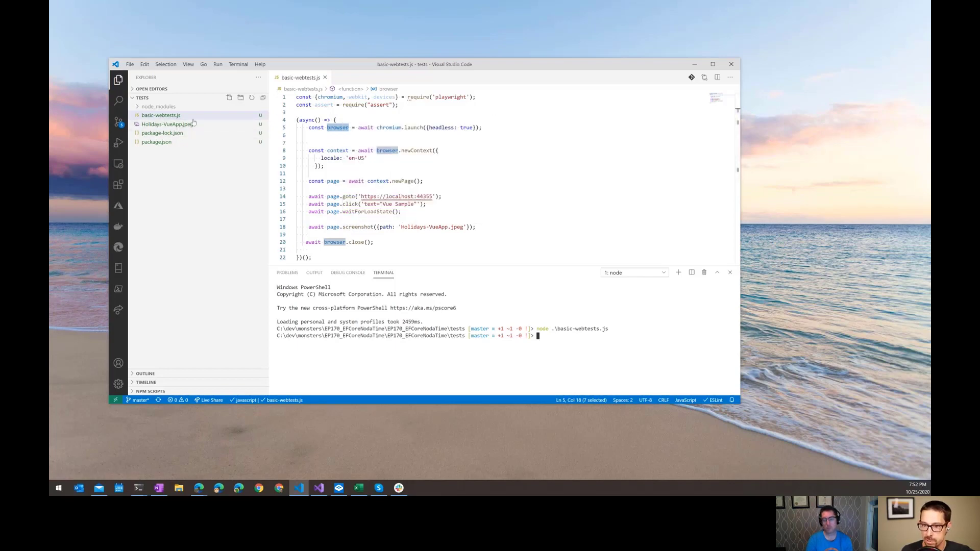
pyautogui.click(167, 124)
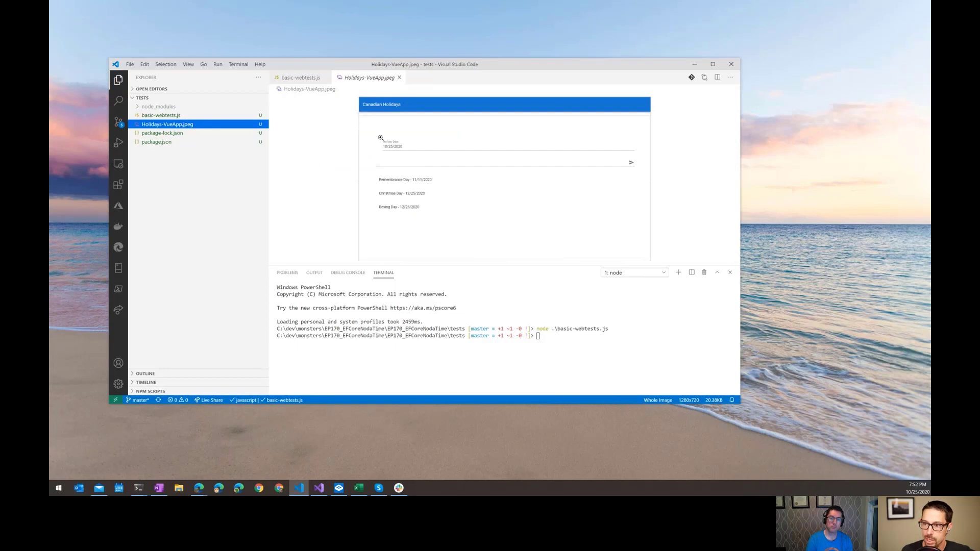
pyautogui.moveTo(374, 209)
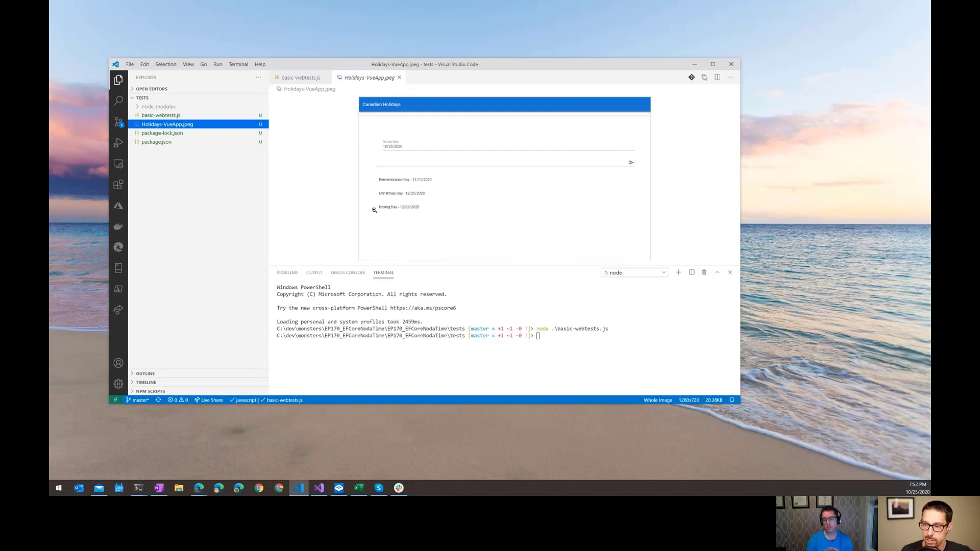
pyautogui.click(712, 63)
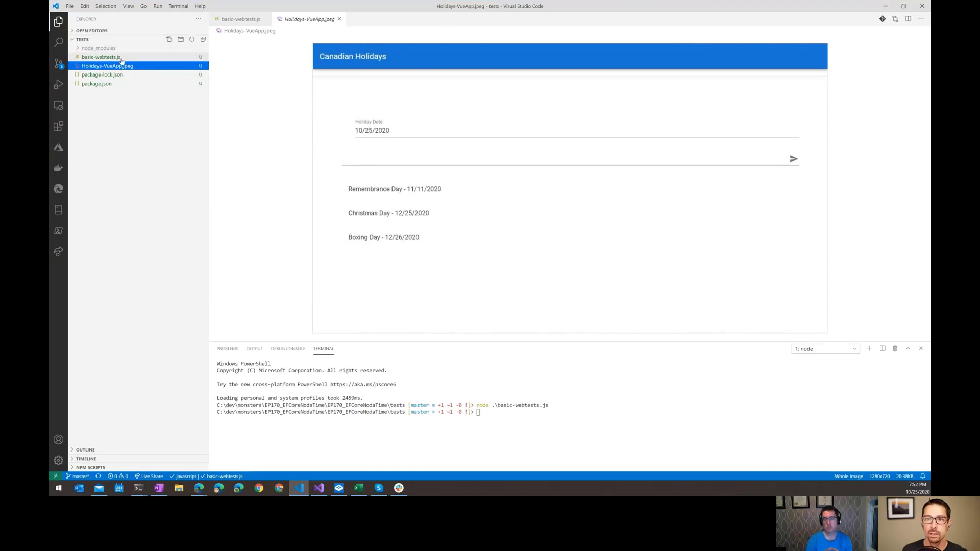
pyautogui.click(101, 56)
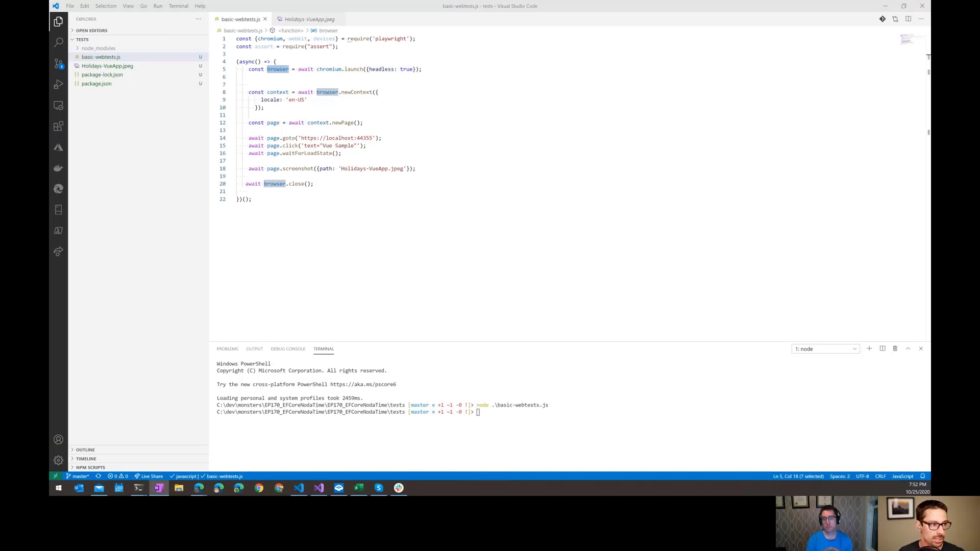
# Add a fakeHolidays array beginning with Hangover Day dated 2021-01-02
pyautogui.click(418, 123)
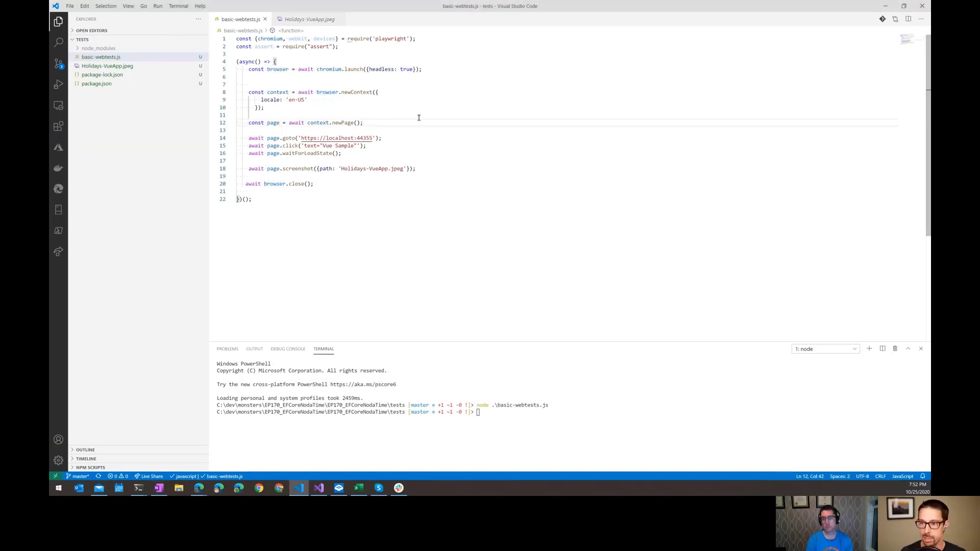
pyautogui.doubleClick(337, 137)
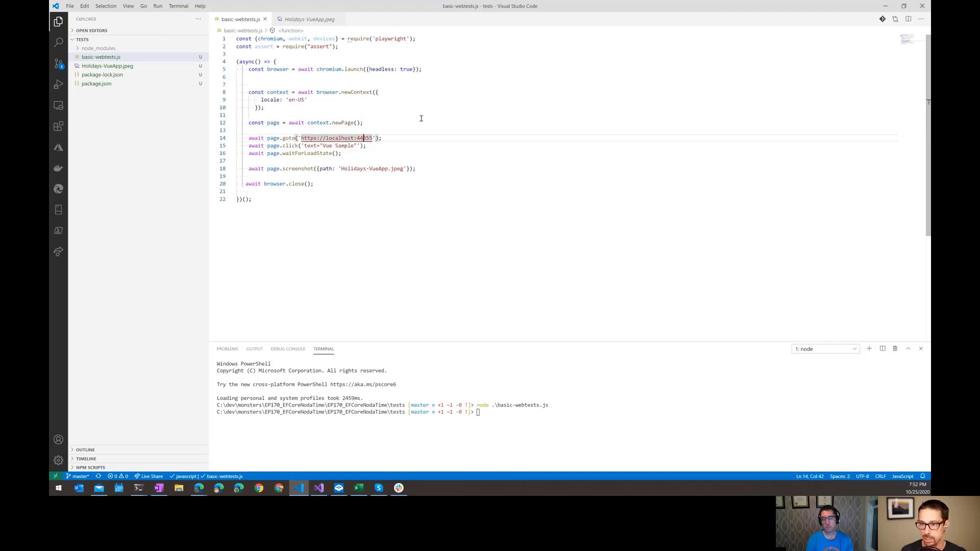
pyautogui.write('const fakeHolidays = [ {id: 1, name: "Hangover Day", date: "2021-01-02"},')
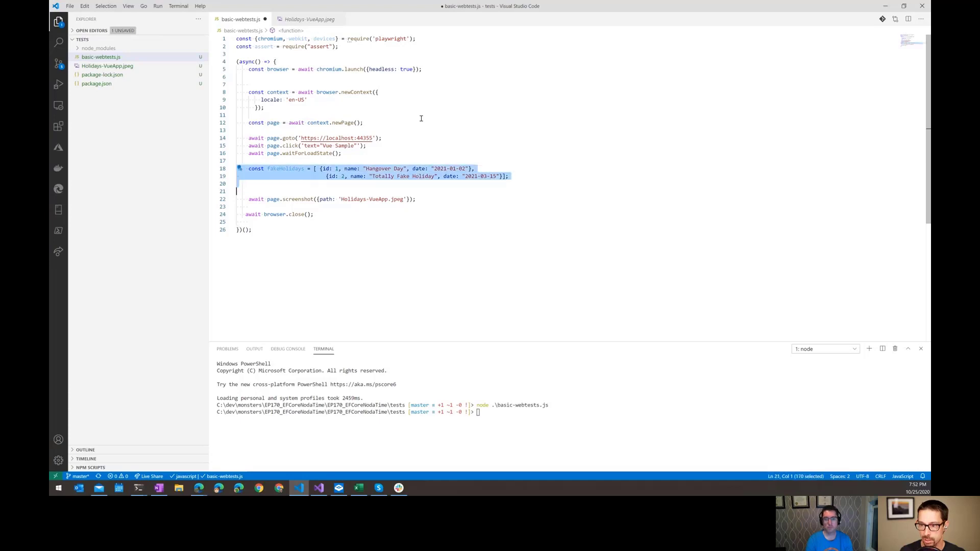
pyautogui.press('Delete')
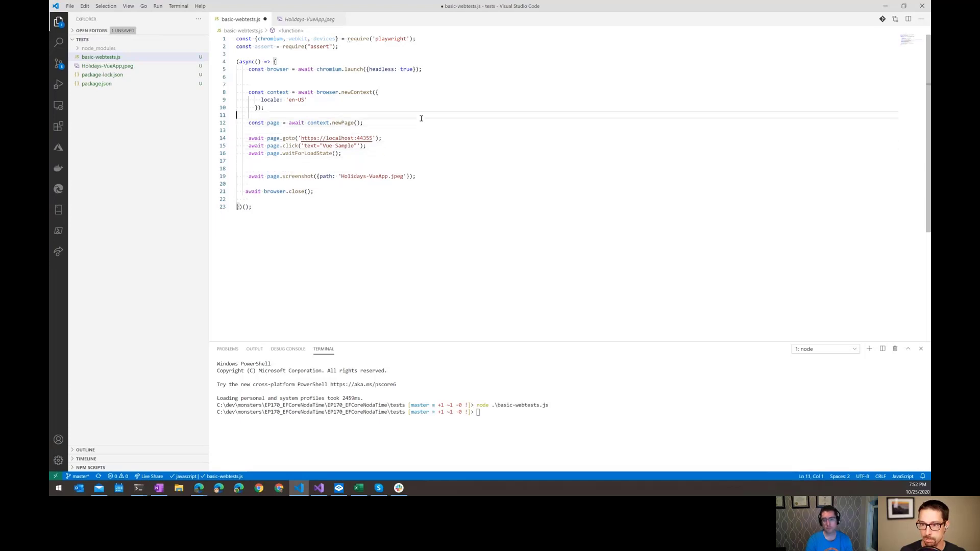
pyautogui.write('const fakeHolidays = [ {id: 1, name: "Hangover Day", date: "2021-01-02"},')
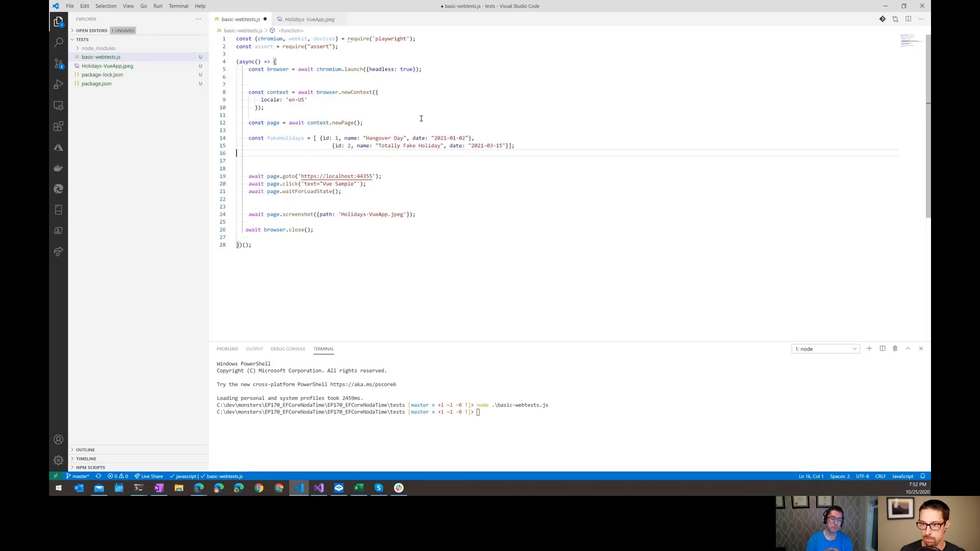
pyautogui.click(329, 145)
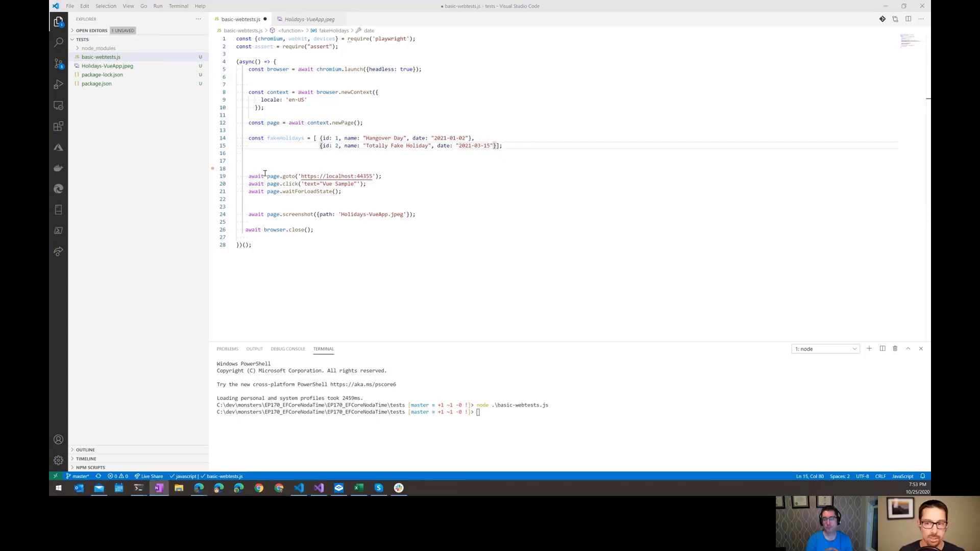
# Route the public holidays API to fulfill status 200 with JSON.stringify(fakeHolidays)
pyautogui.click(279, 154)
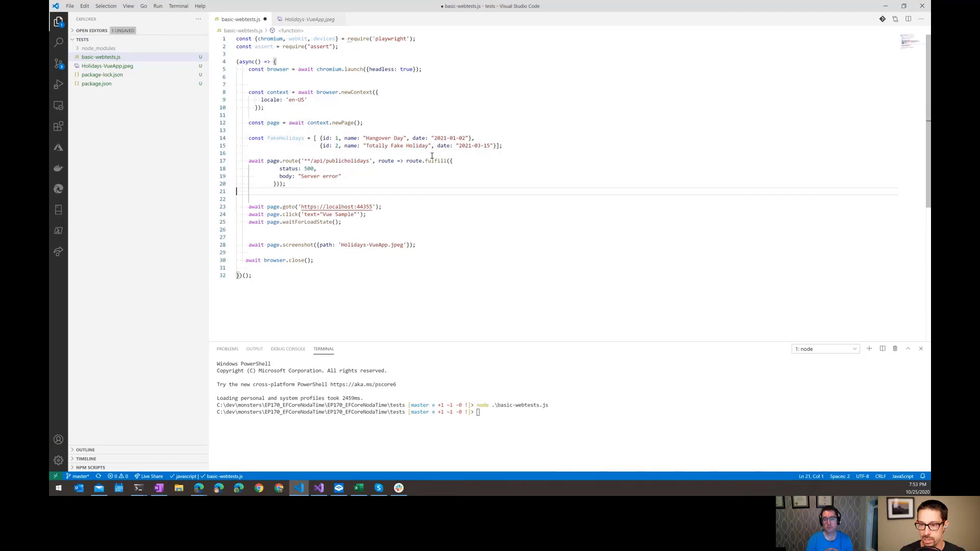
pyautogui.click(439, 160)
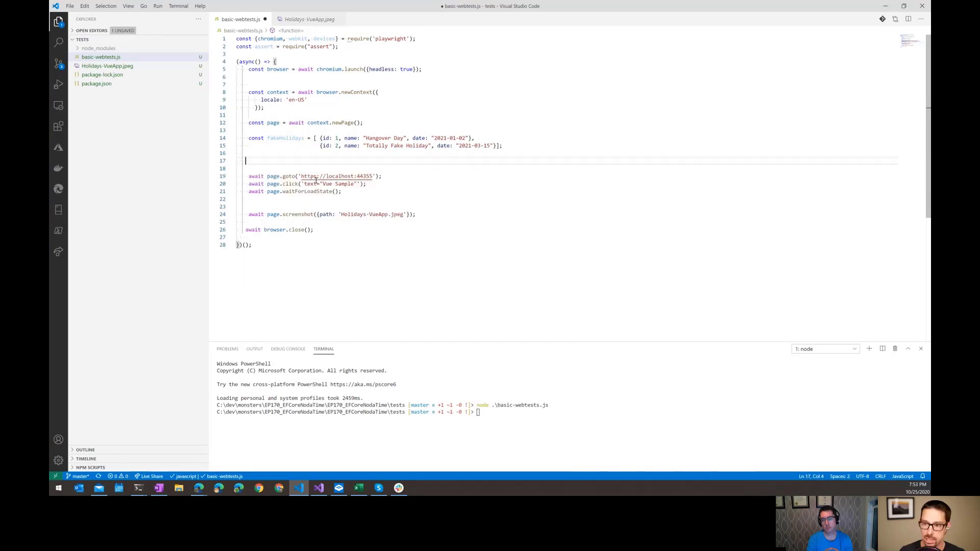
pyautogui.moveTo(147, 231)
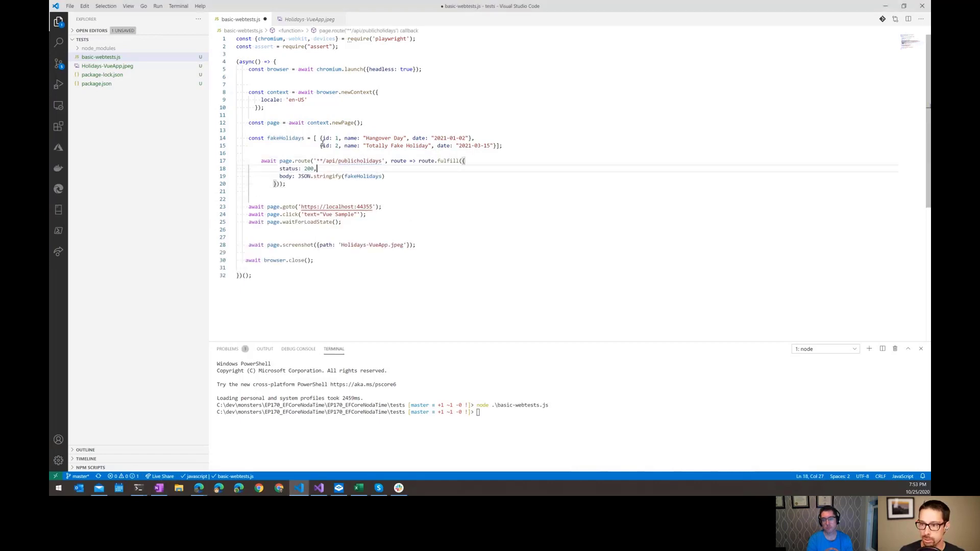
pyautogui.doubleClick(283, 137)
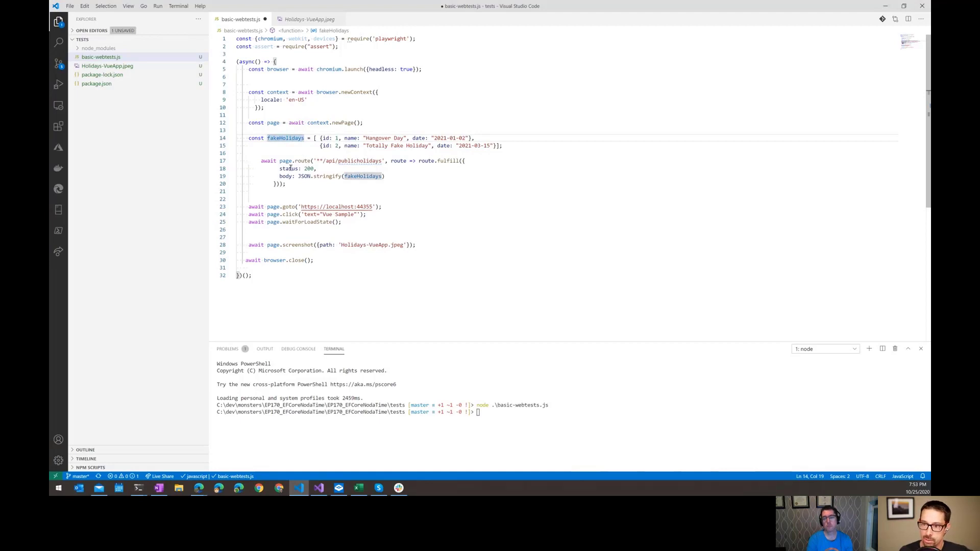
pyautogui.doubleClick(285, 176)
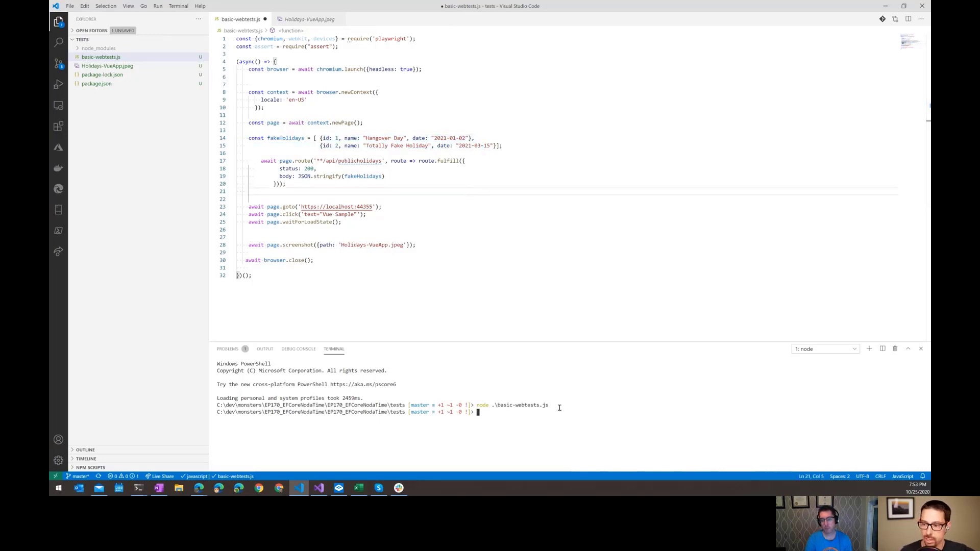
# Rerun node .\basic-webtests.js and check the screenshot lists Hangover Day and Totally Fake Holiday
pyautogui.press('Return')
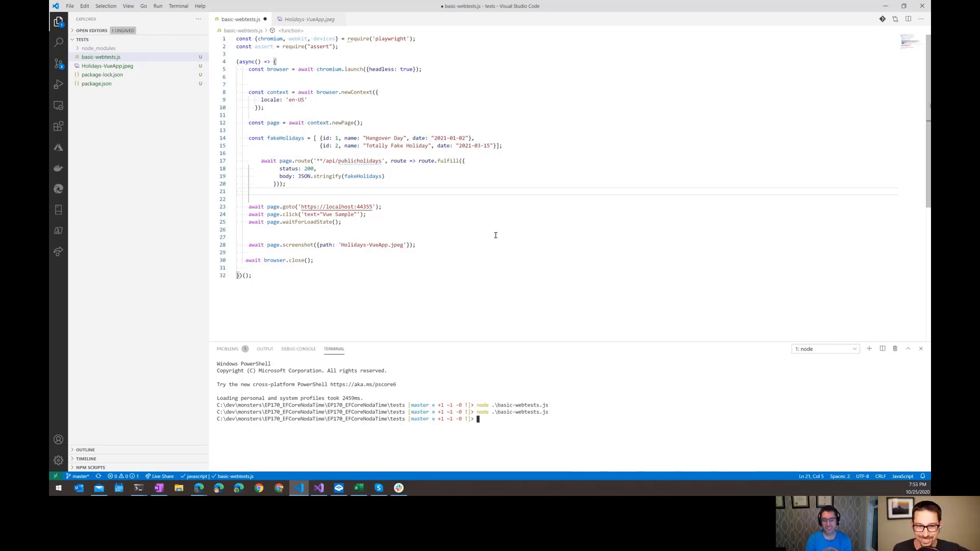
pyautogui.moveTo(487, 224)
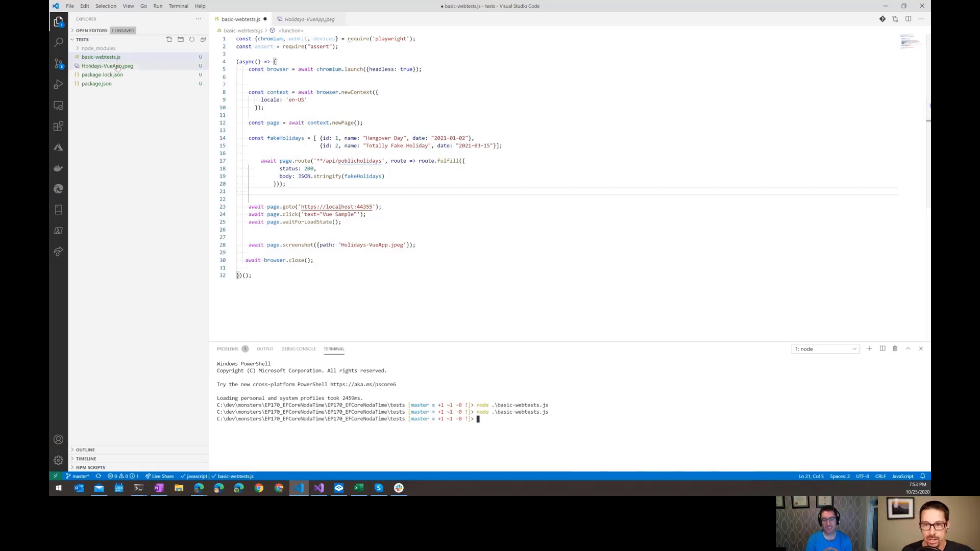
pyautogui.click(308, 19)
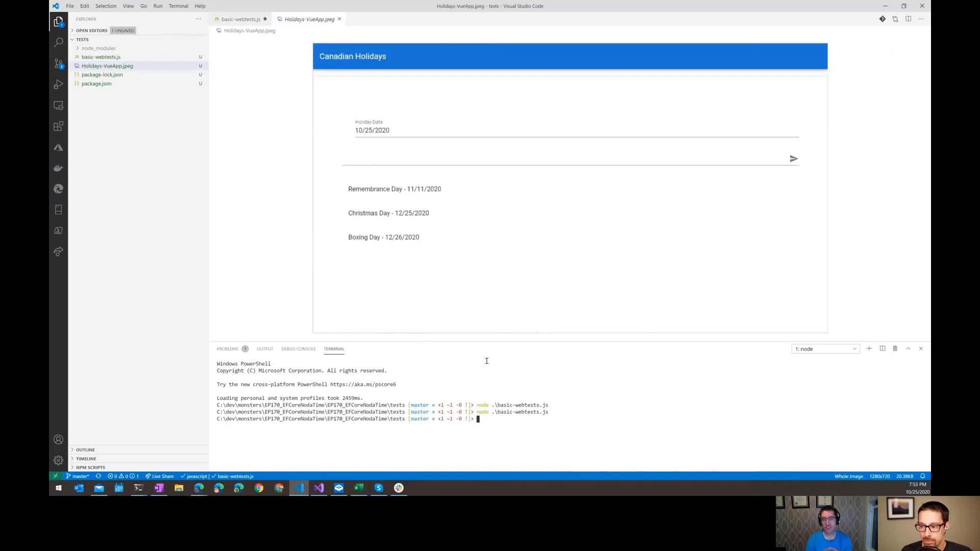
pyautogui.click(239, 19)
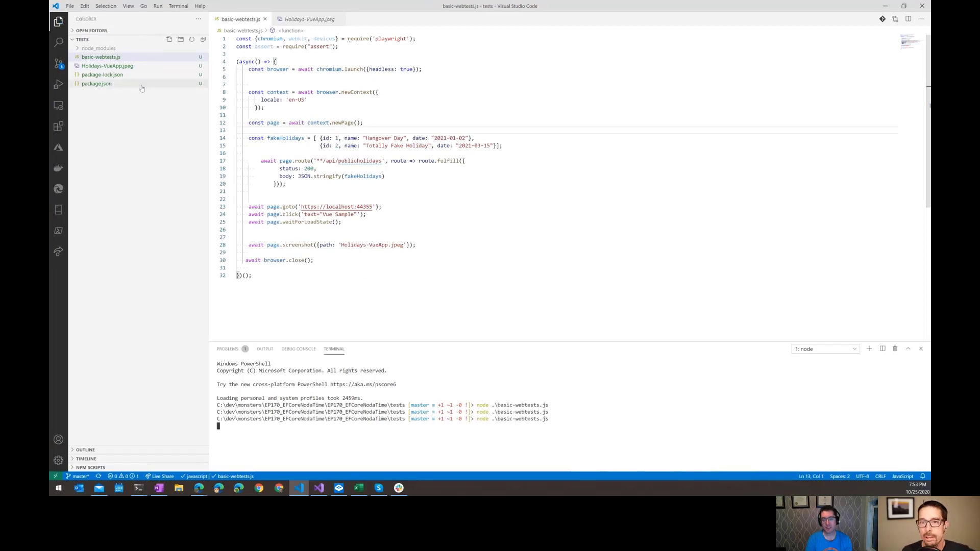
pyautogui.click(107, 65)
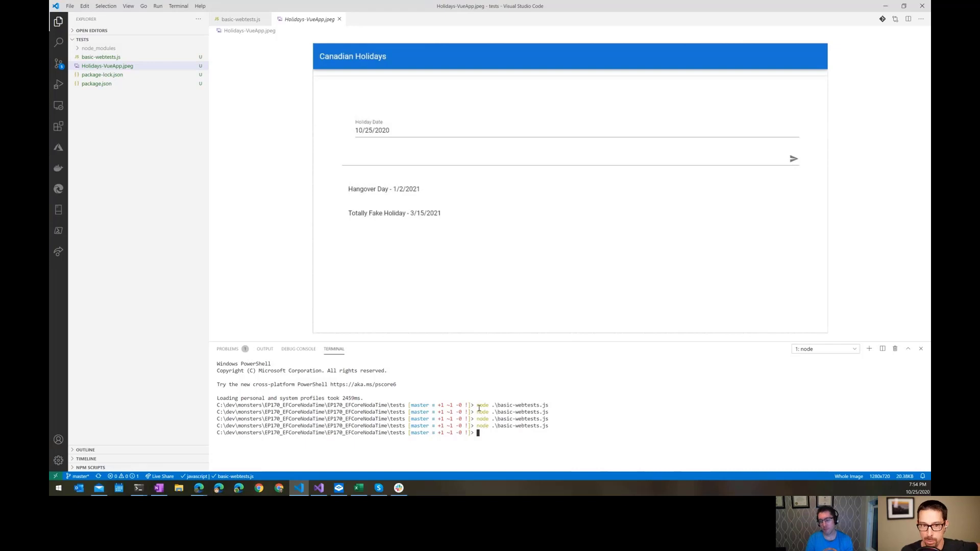
pyautogui.click(107, 66)
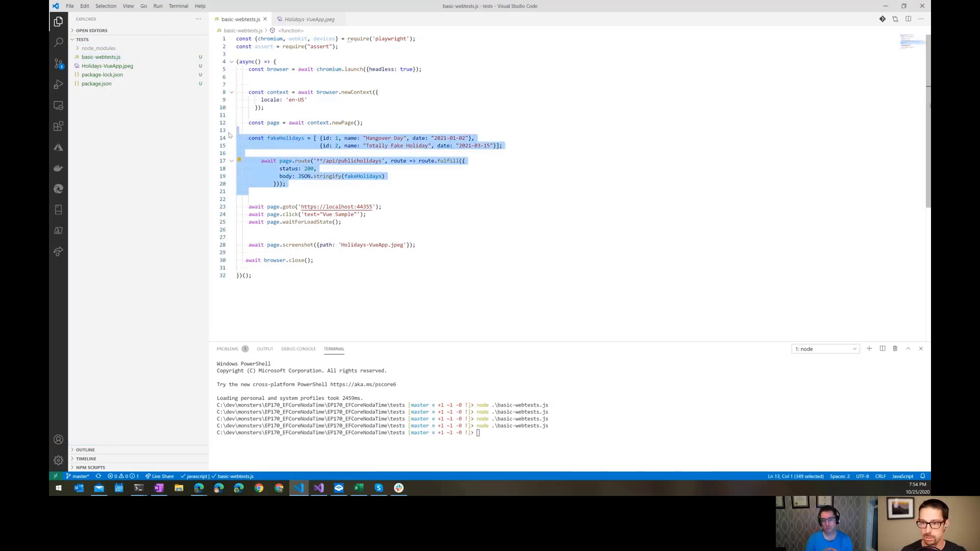
# Comment out the success mock and route the holidays API to return status 500 'Server error'
pyautogui.press('ctrl+/')
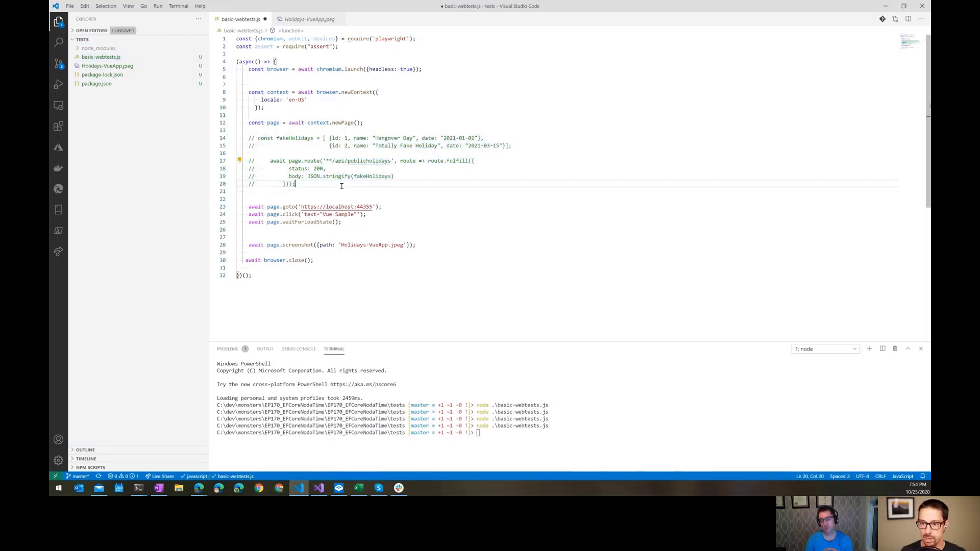
pyautogui.write("await page.route('**/api/publicholidays', route => route.fulfill({")
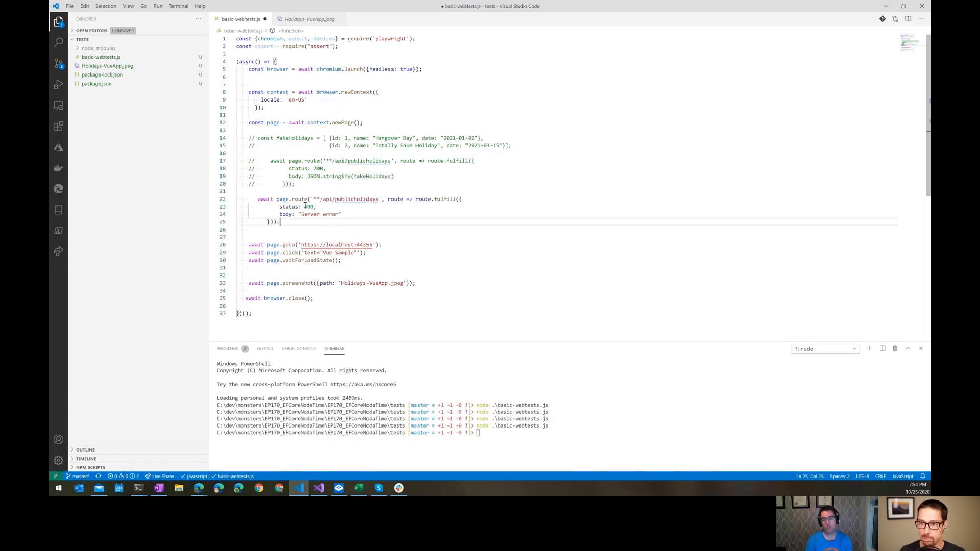
pyautogui.write('500')
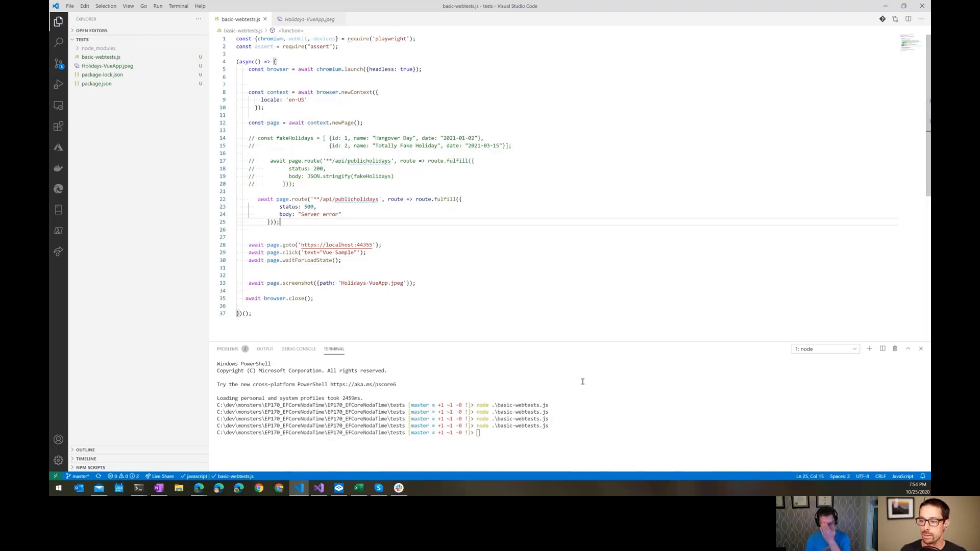
pyautogui.moveTo(331, 238)
pyautogui.write('node .\\basic-webtests.js')
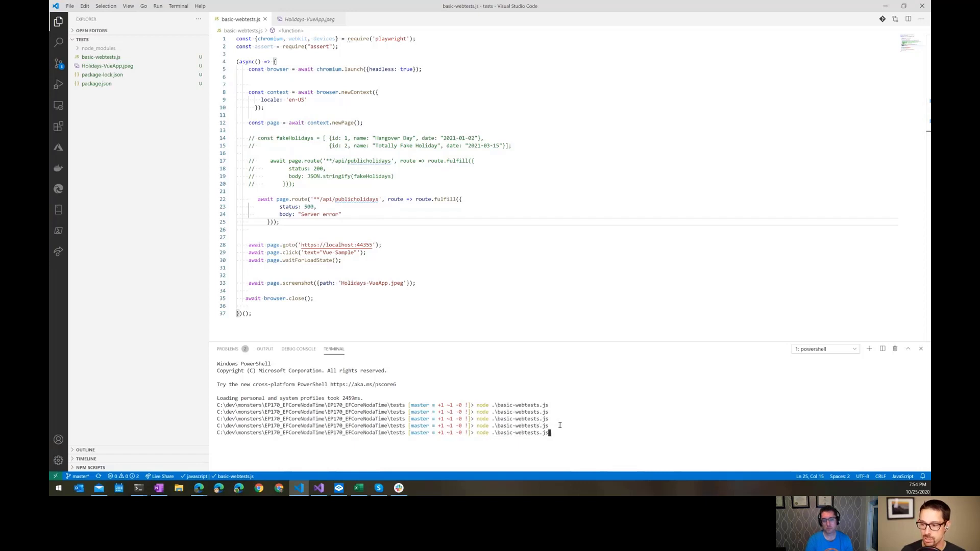
# Rerun the script and confirm the screenshot shows no holidays
pyautogui.press('Return')
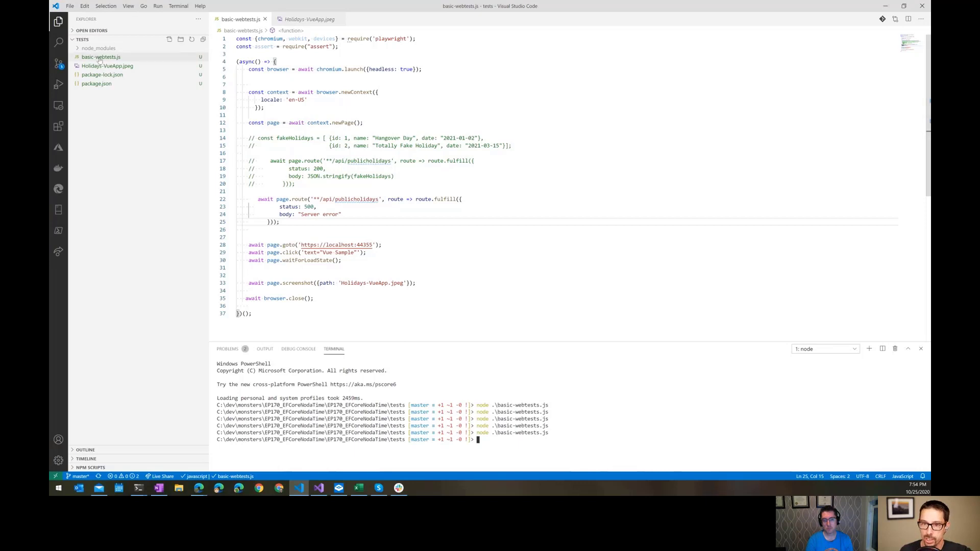
pyautogui.click(107, 66)
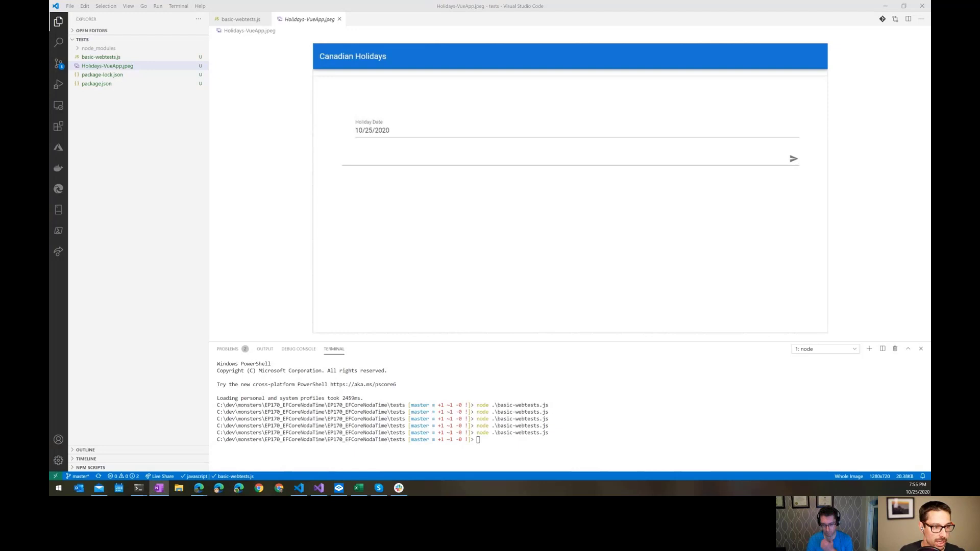
pyautogui.moveTo(360, 94)
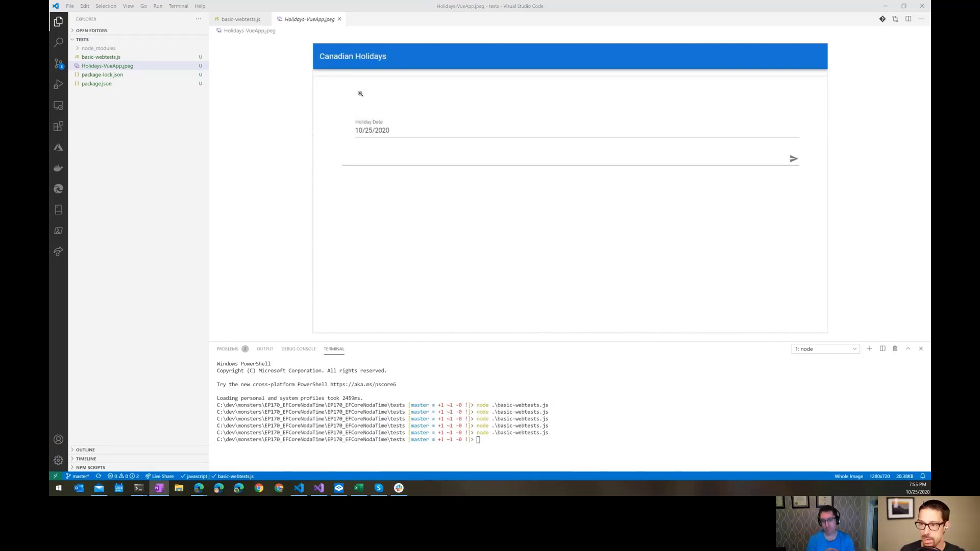
pyautogui.click(240, 18)
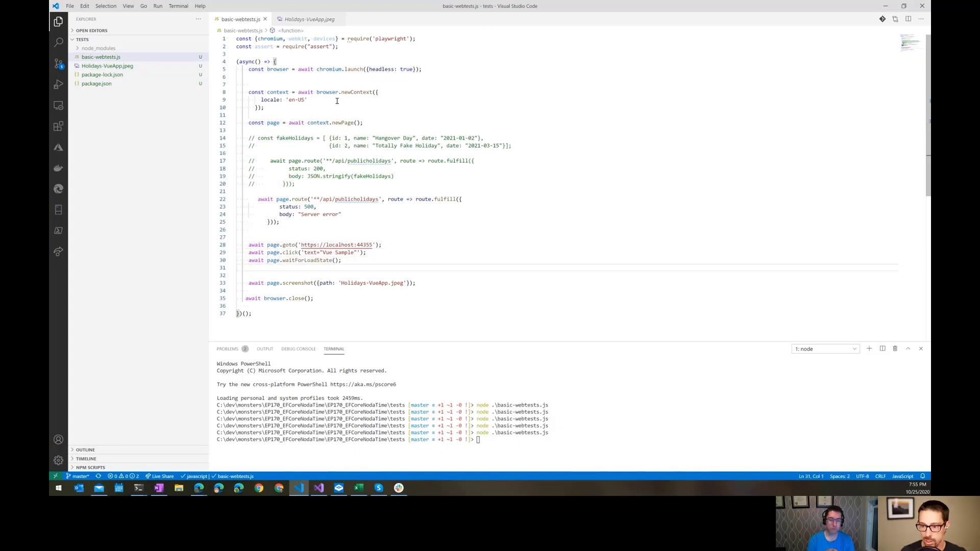
# Add errorMessage from page.textContent('#api-error', {timeout: 100}), assert it exists, and fix indentation
pyautogui.write("const errorMessage = await page.textContent('#api-error', {timeout: 100});")
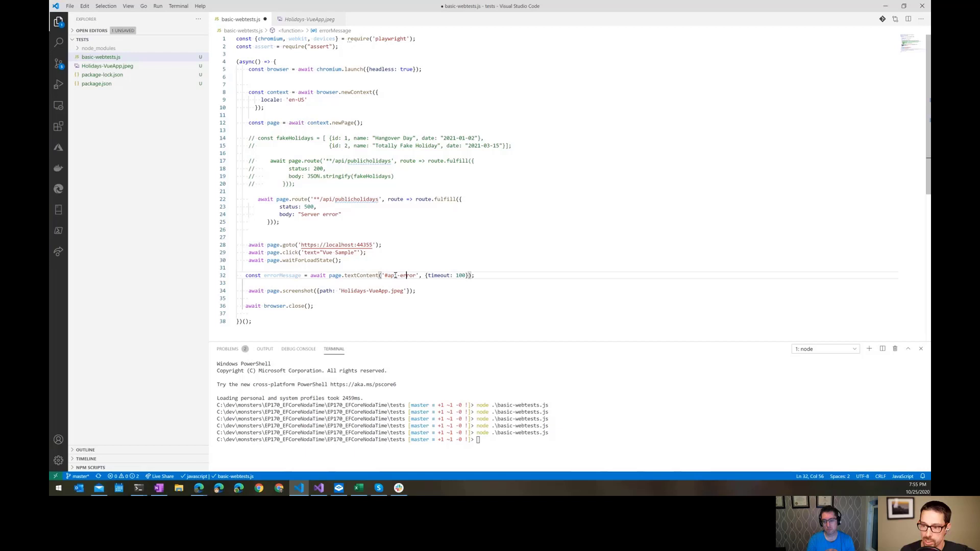
pyautogui.doubleClick(400, 275)
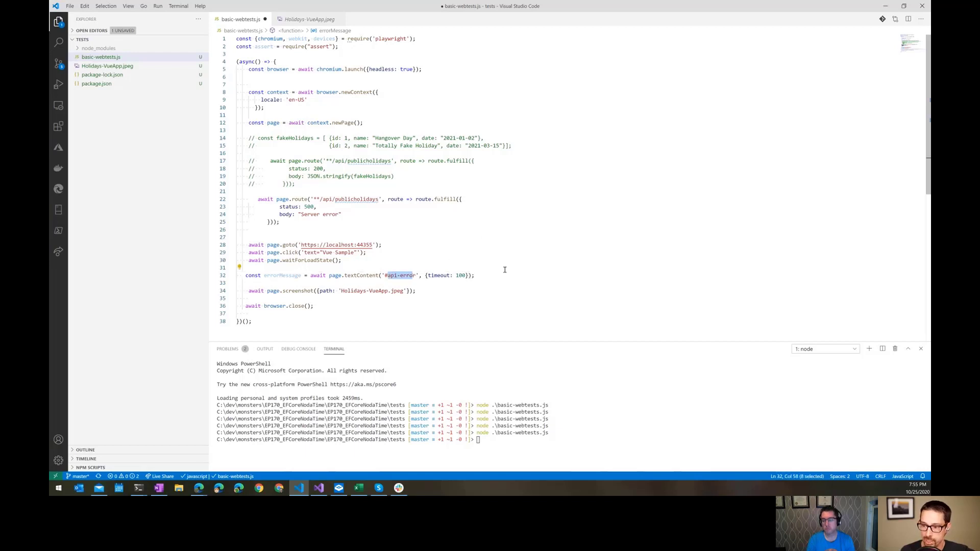
pyautogui.moveTo(298, 276)
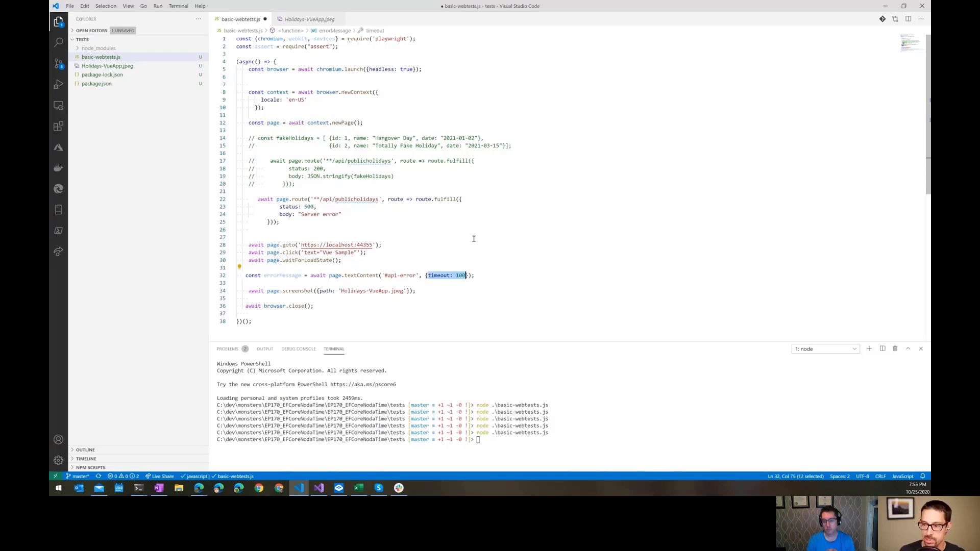
pyautogui.moveTo(251, 198)
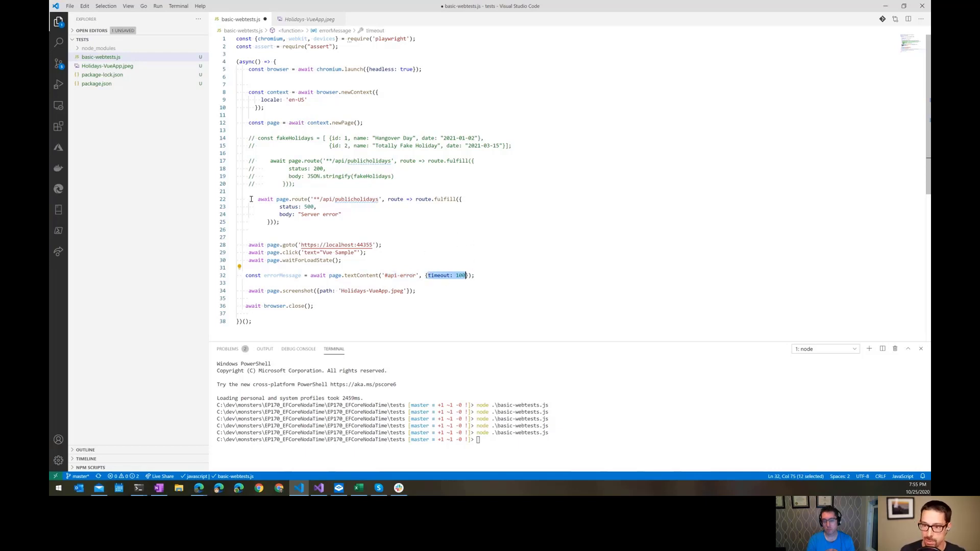
pyautogui.click(428, 275)
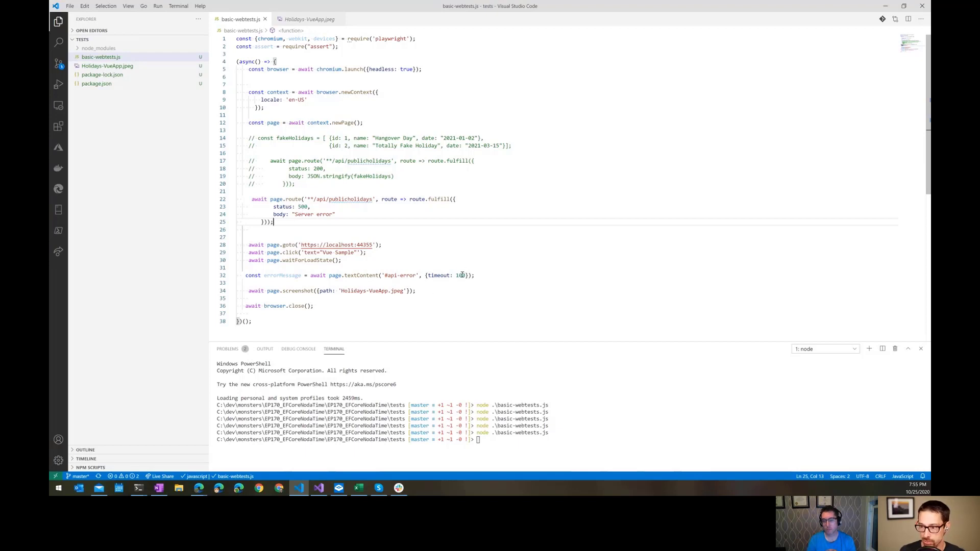
pyautogui.doubleClick(460, 275)
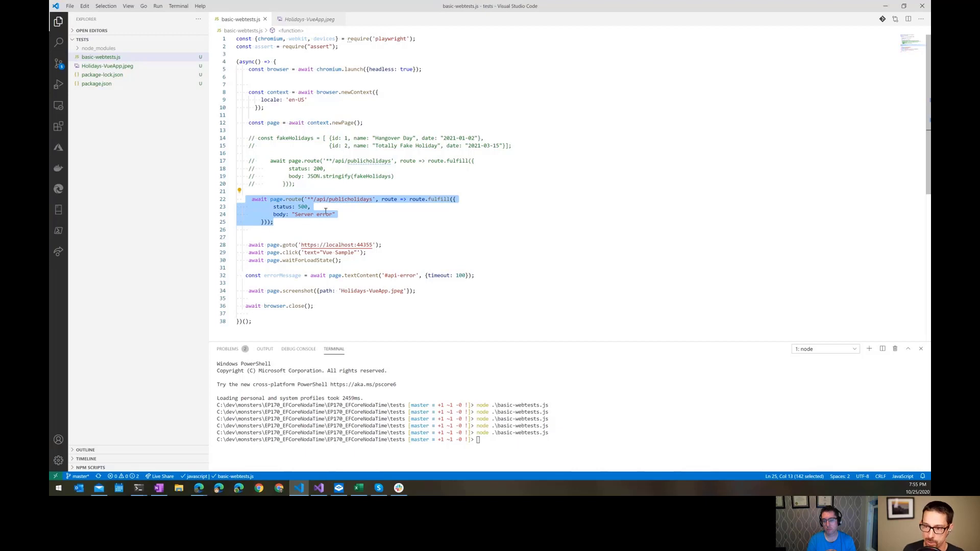
pyautogui.moveTo(452, 204)
pyautogui.write('assert(!!errorMessage);')
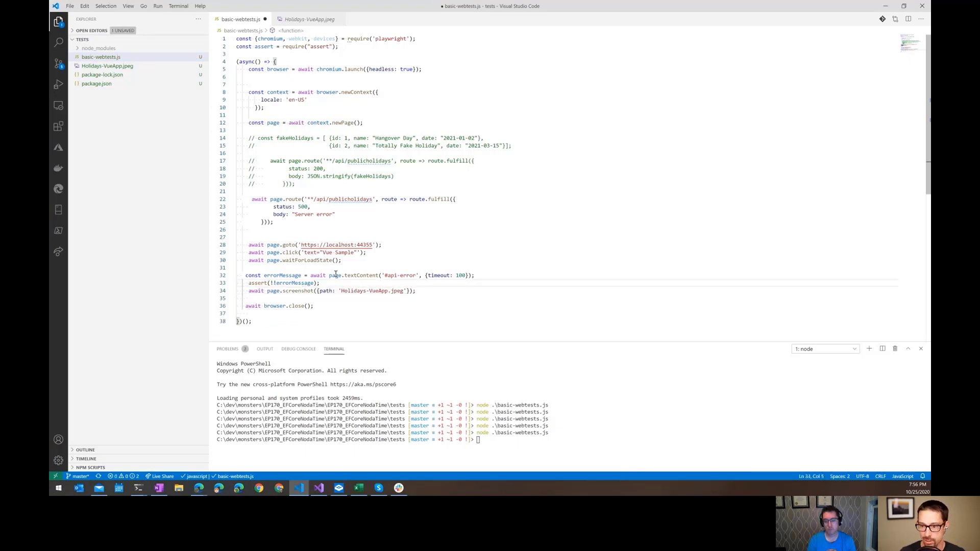
pyautogui.click(249, 276)
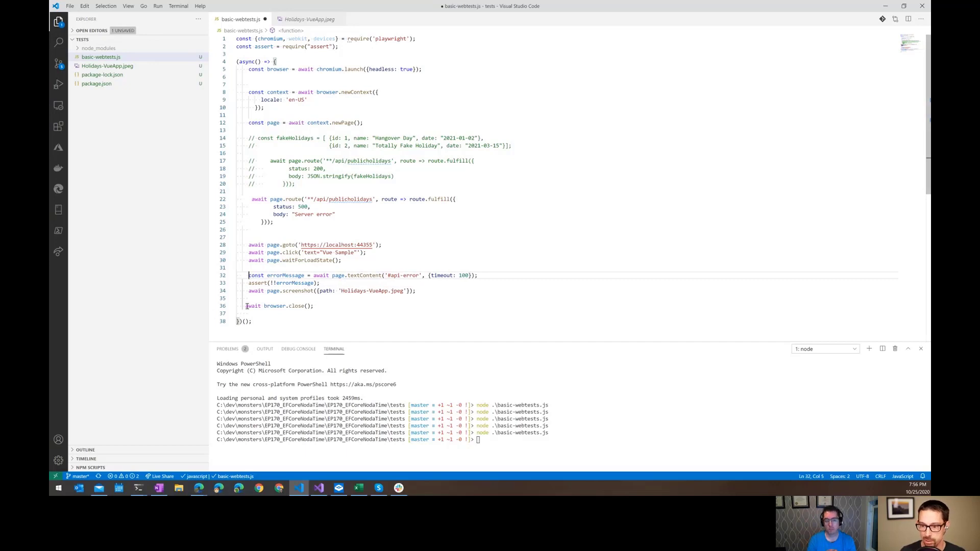
pyautogui.click(248, 306)
pyautogui.write('node .\\basic-webtests.js')
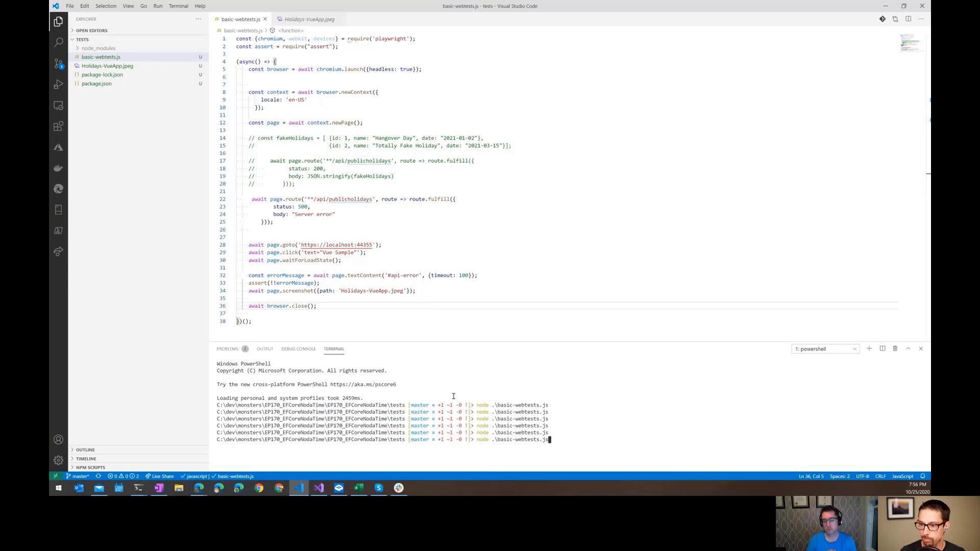
# Run the script and inspect the 100 ms textContent timeout error for #api-error
pyautogui.press('Return')
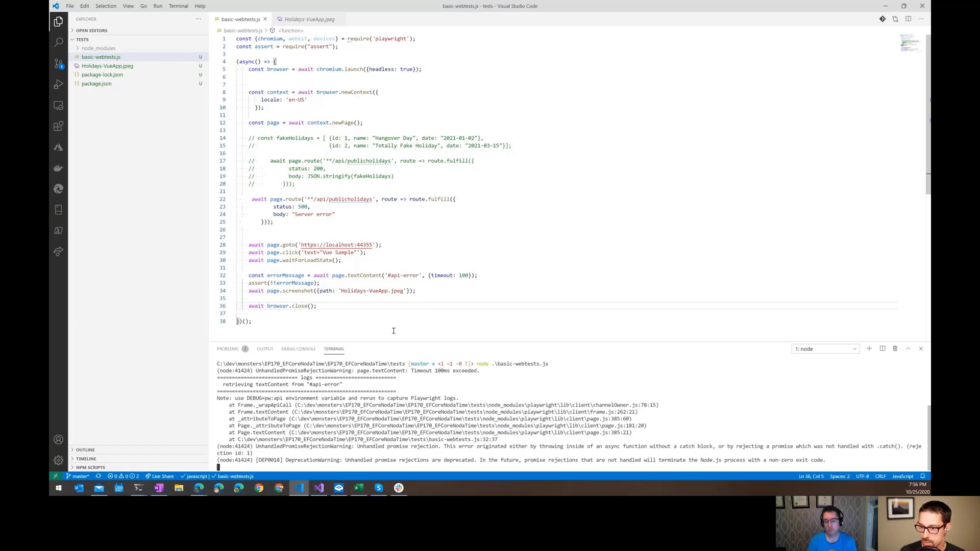
pyautogui.doubleClick(366, 276)
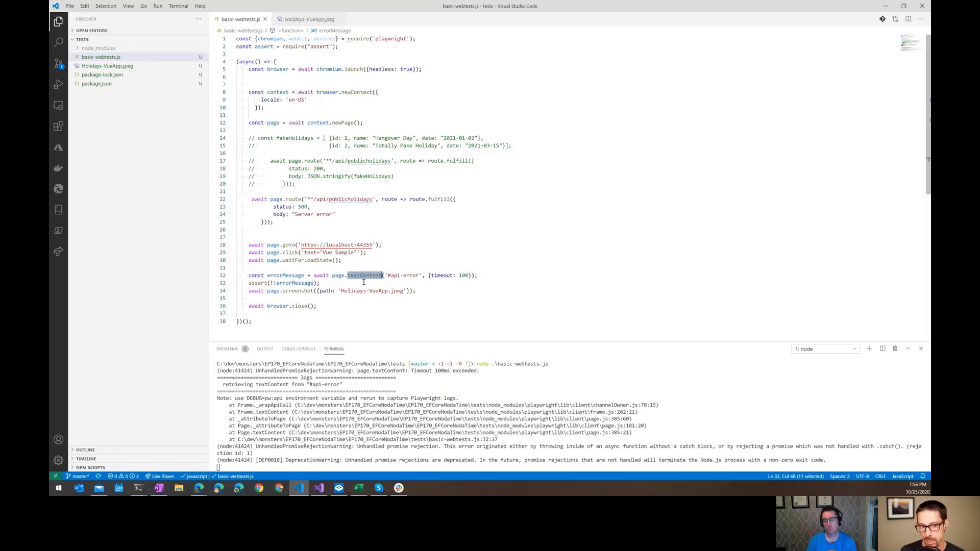
pyautogui.click(273, 62)
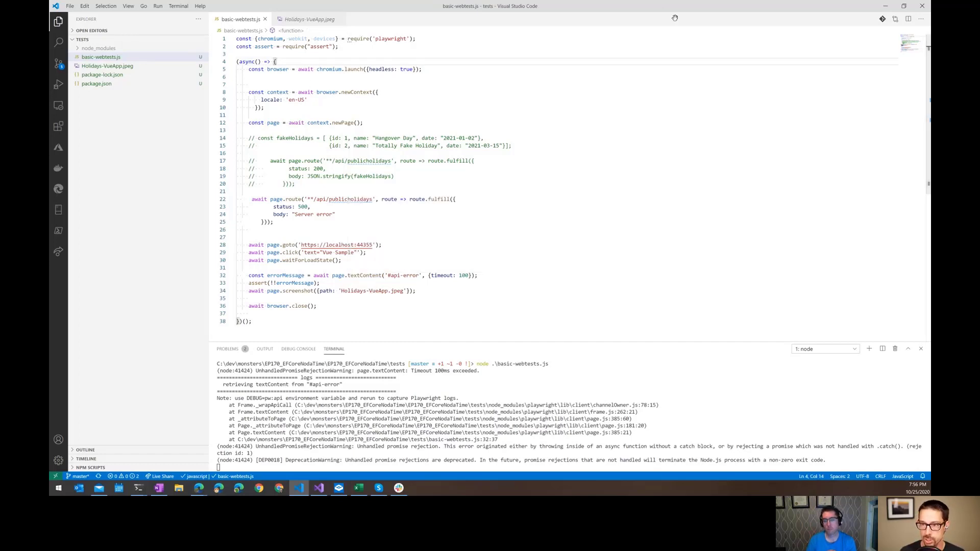
# Wrap the test in try, with catch logging console.error and finally awaiting browser.close()
pyautogui.click(276, 99)
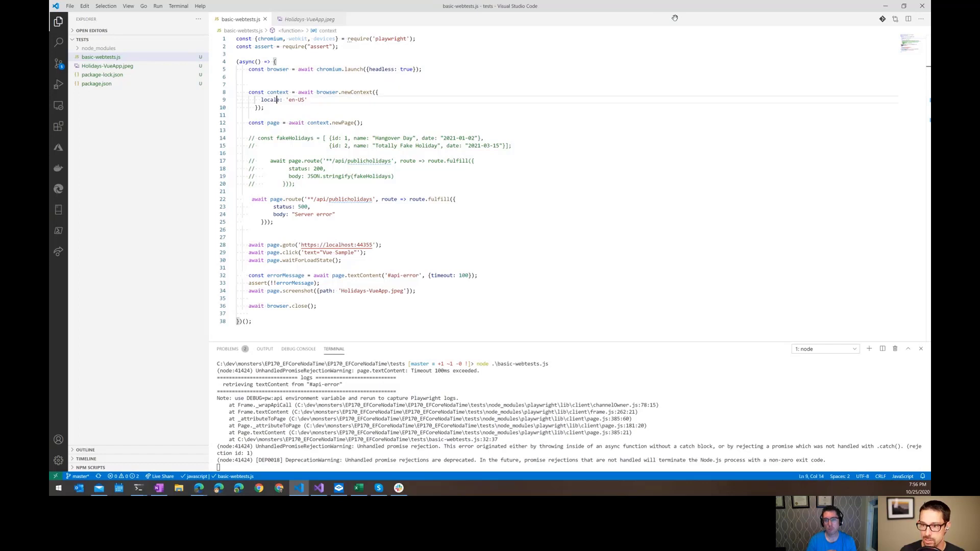
pyautogui.press('Enter')
pyautogui.write('try{')
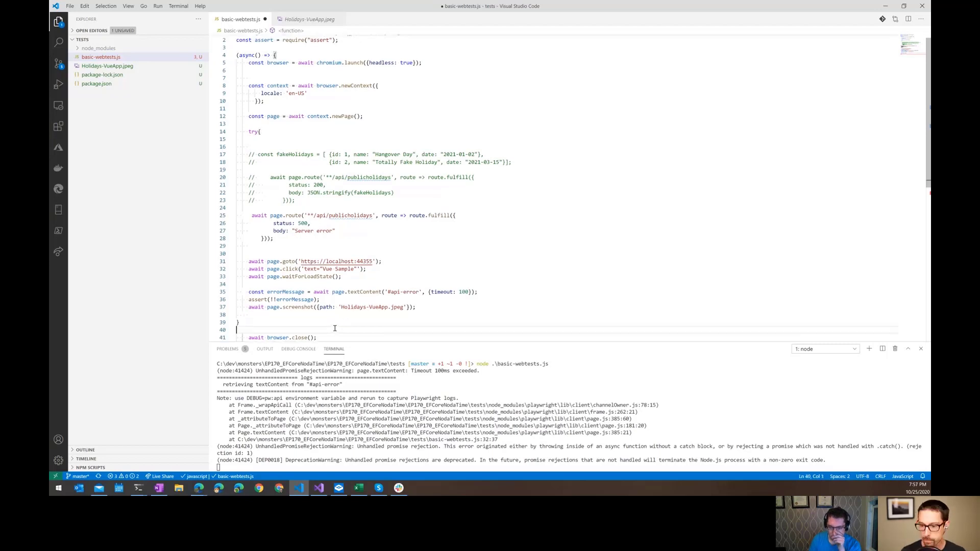
pyautogui.write('finally{')
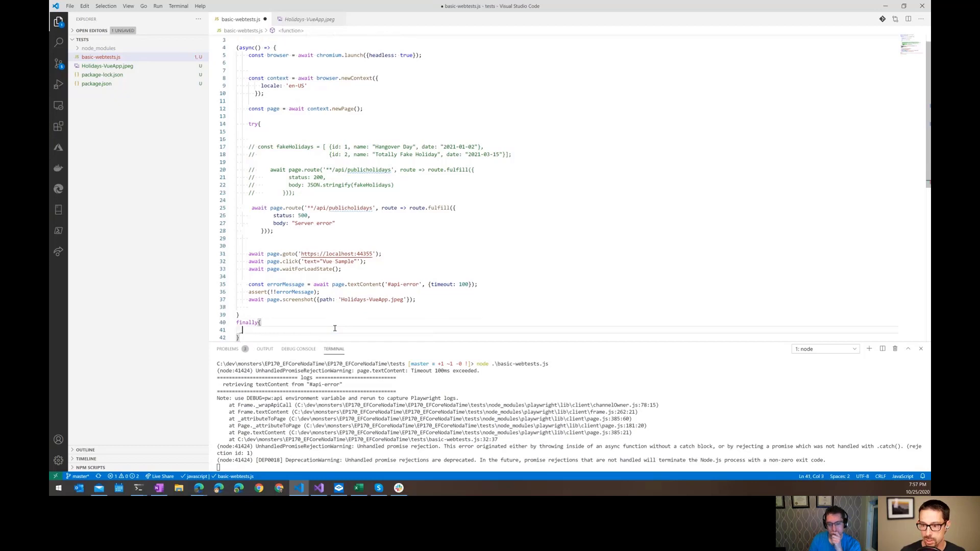
pyautogui.write('await browser.close();')
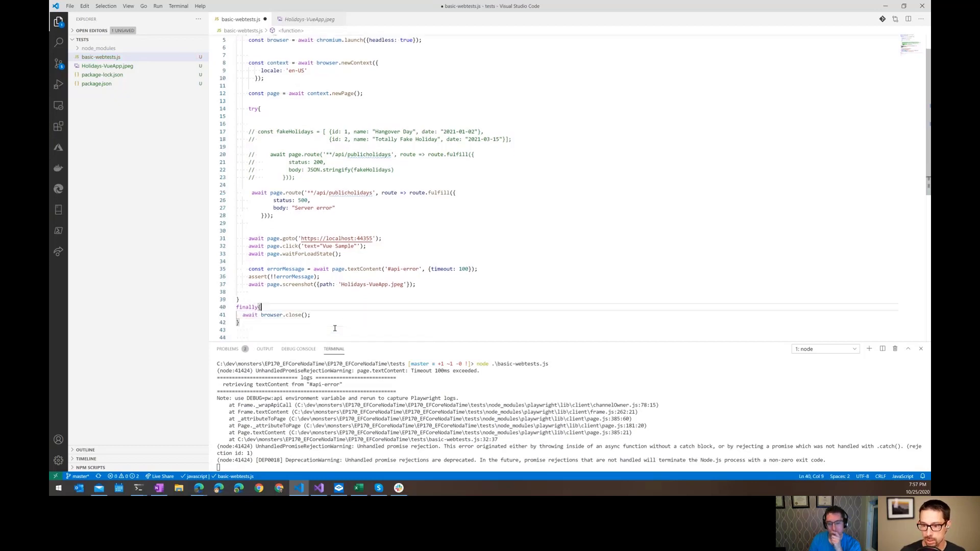
pyautogui.write('catch (error')
pyautogui.write('{')
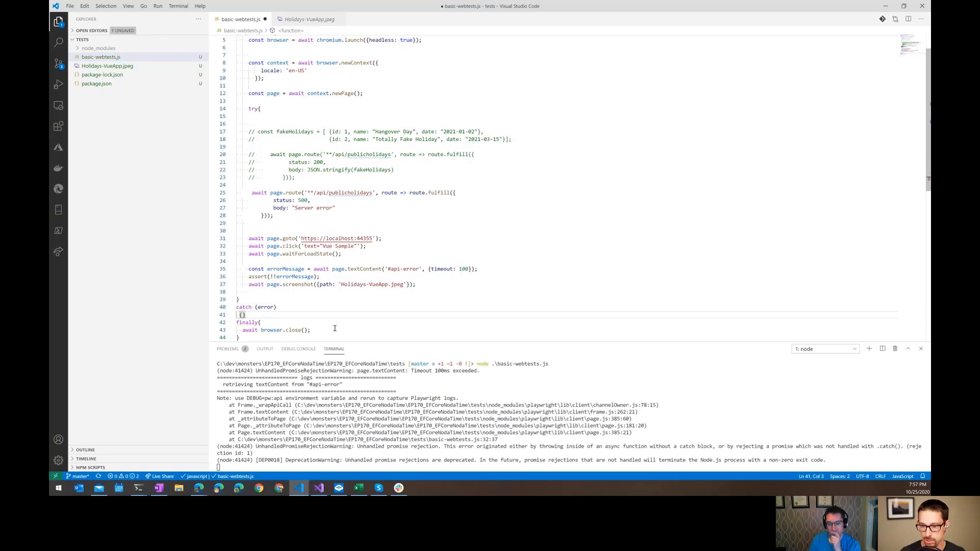
pyautogui.write('console.error(error);')
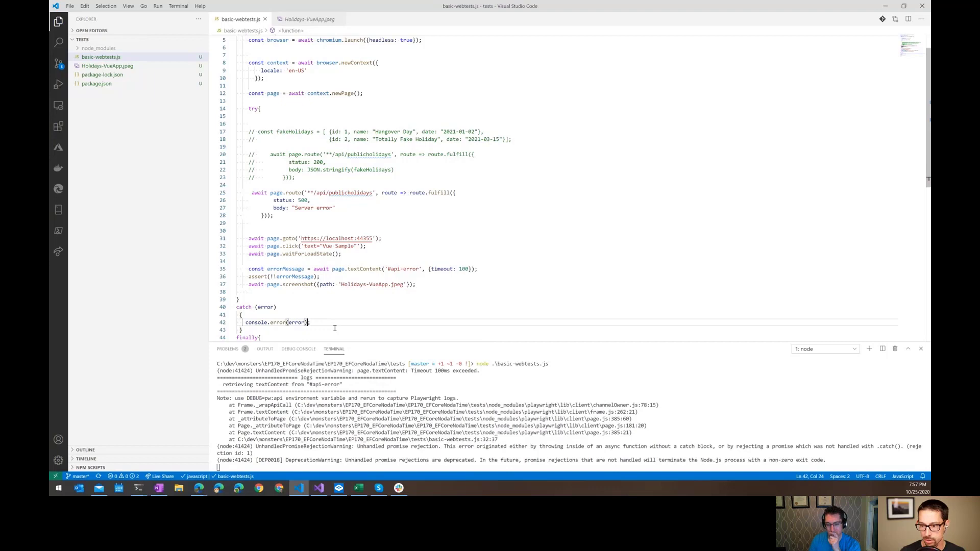
# Reformat the code and rerun node basic-webtests.js
pyautogui.click(244, 307)
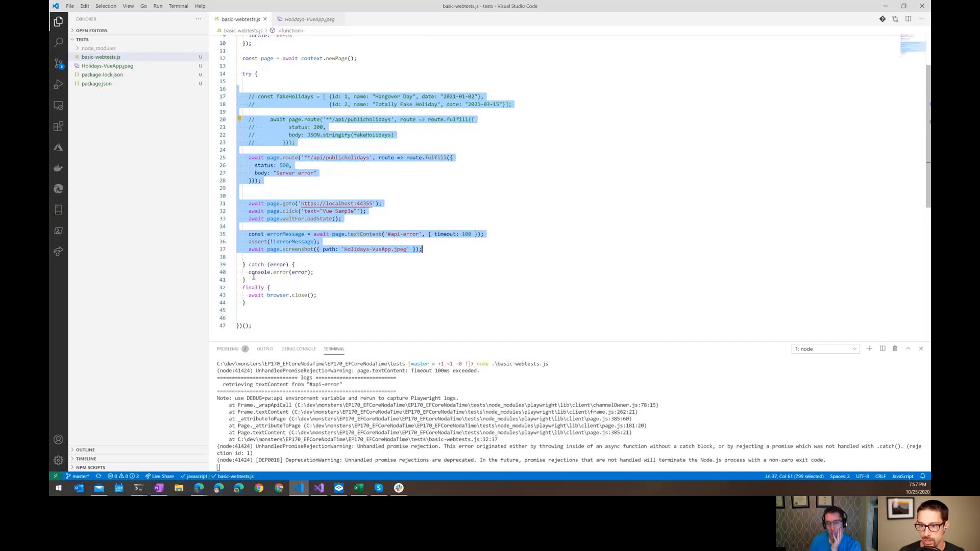
pyautogui.click(278, 310)
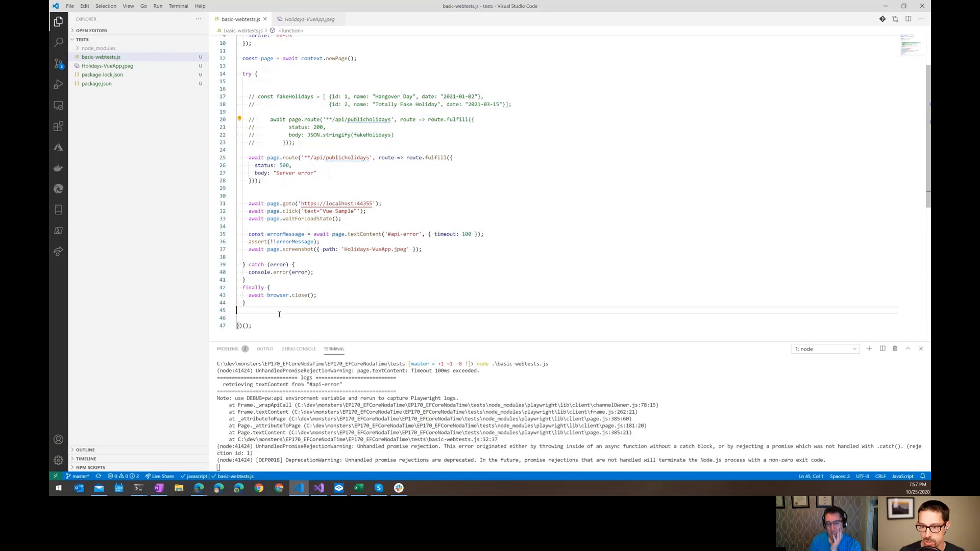
pyautogui.press('Backspace')
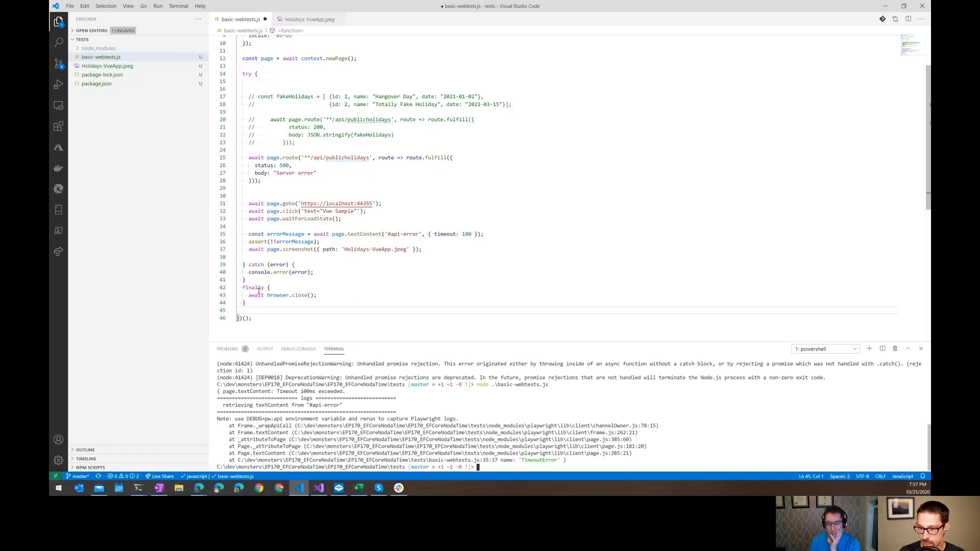
pyautogui.moveTo(348, 412)
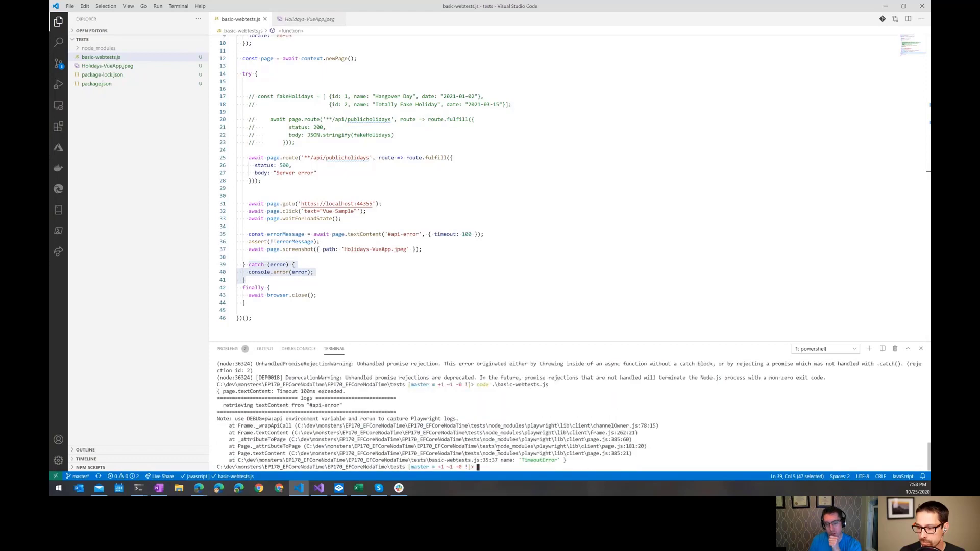
# Open a new line after console.error(error); inside the catch block
pyautogui.click(315, 272)
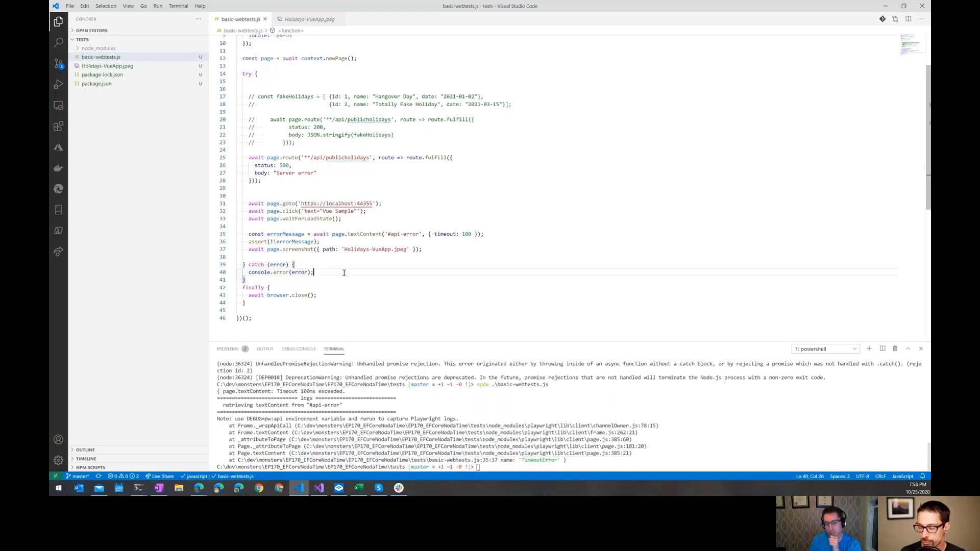
pyautogui.moveTo(366, 405)
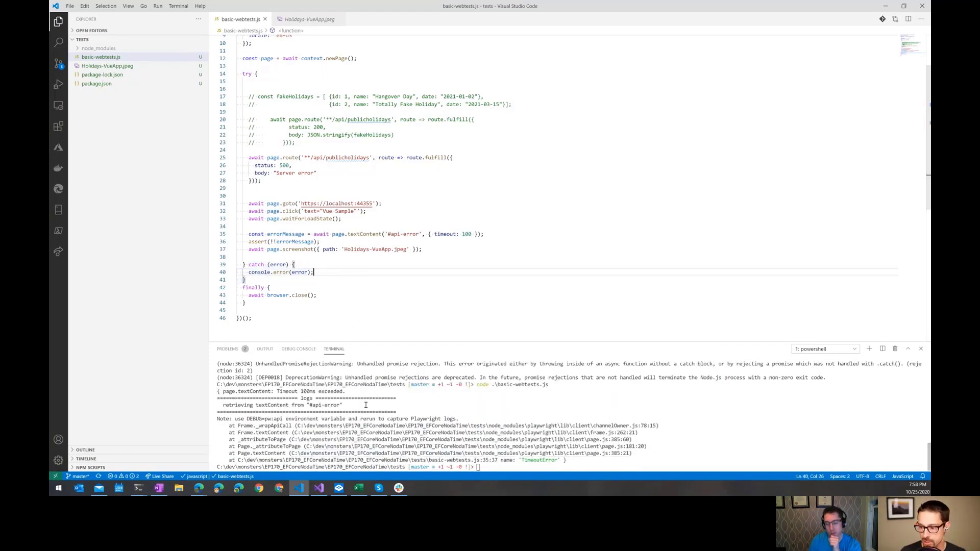
pyautogui.press('Enter')
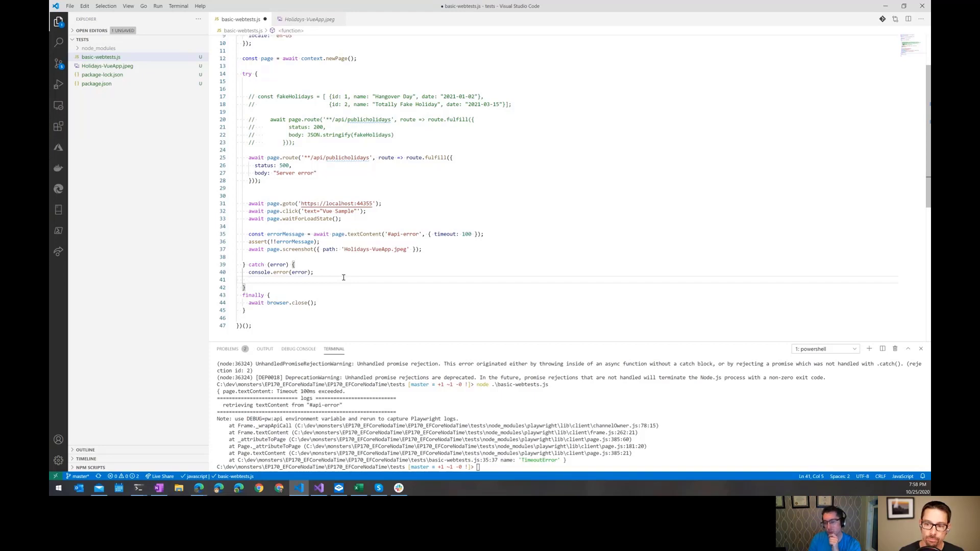
# Add exit(-12) to the catch block, importing exit from 'process'
pyautogui.write('exi')
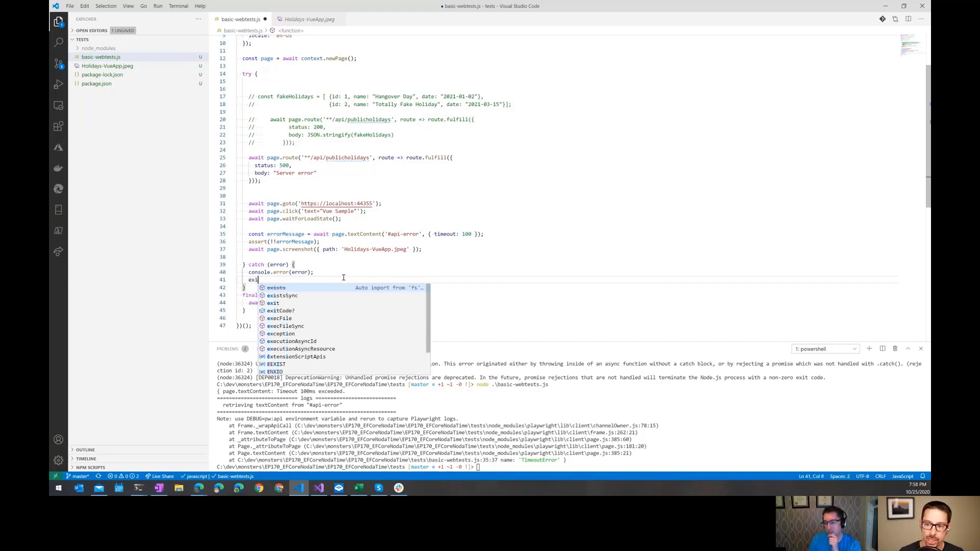
pyautogui.write('t(')
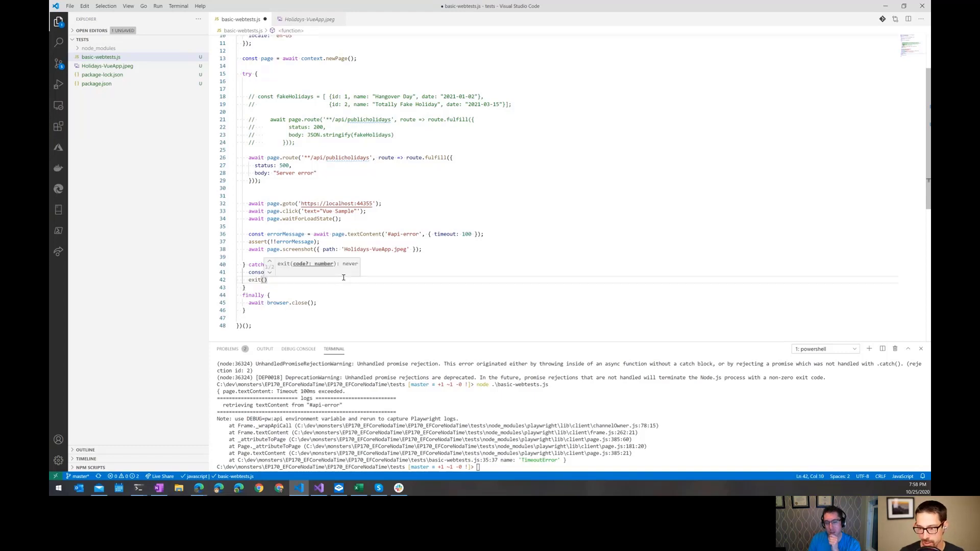
pyautogui.write('-12')
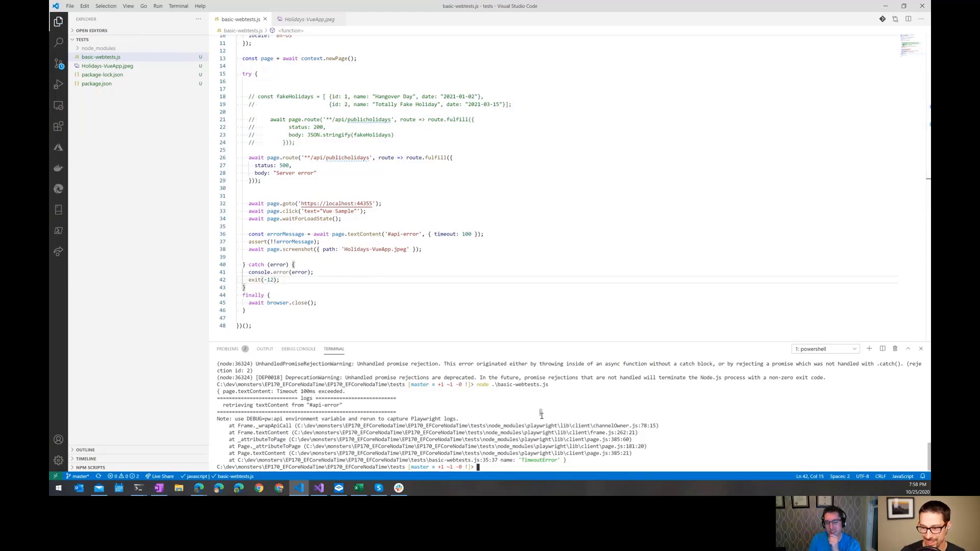
pyautogui.scroll(3)
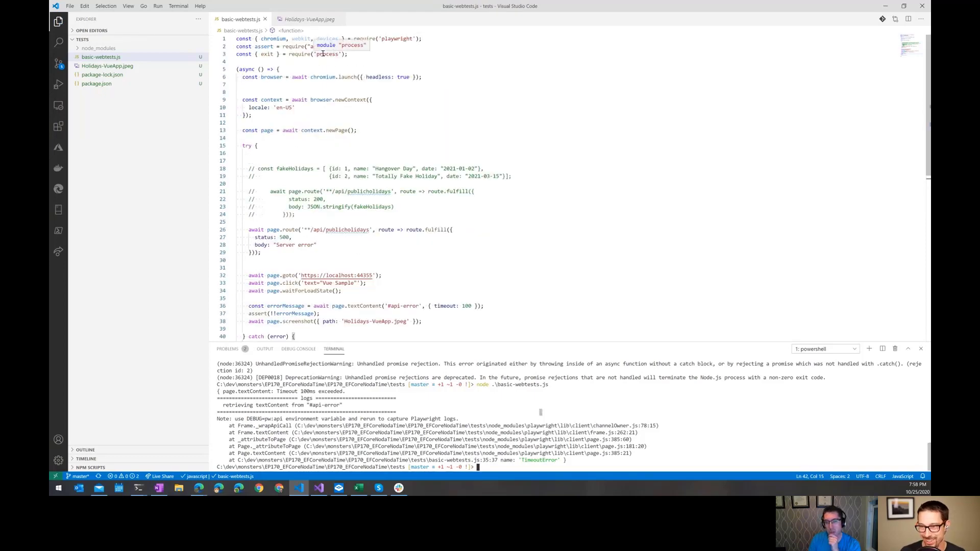
pyautogui.scroll(-3)
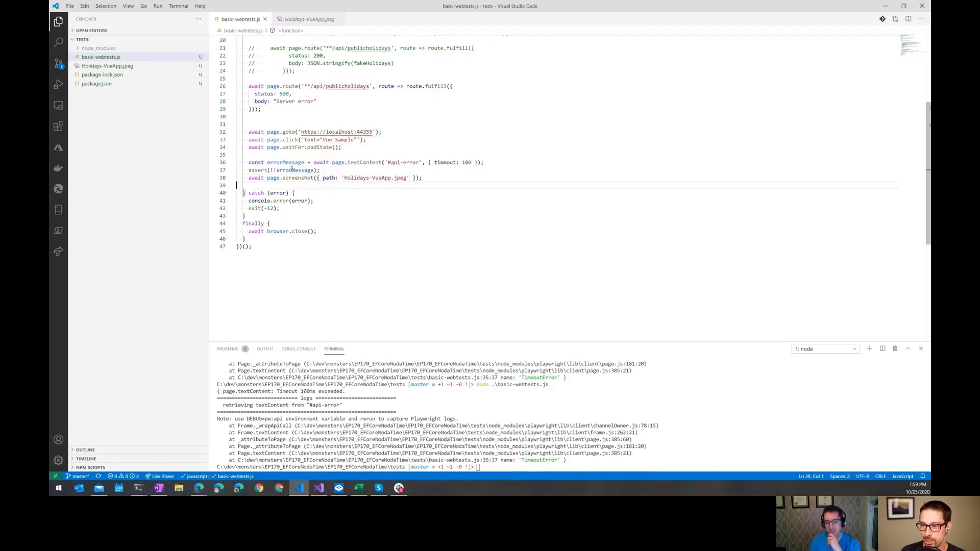
pyautogui.moveTo(348, 490)
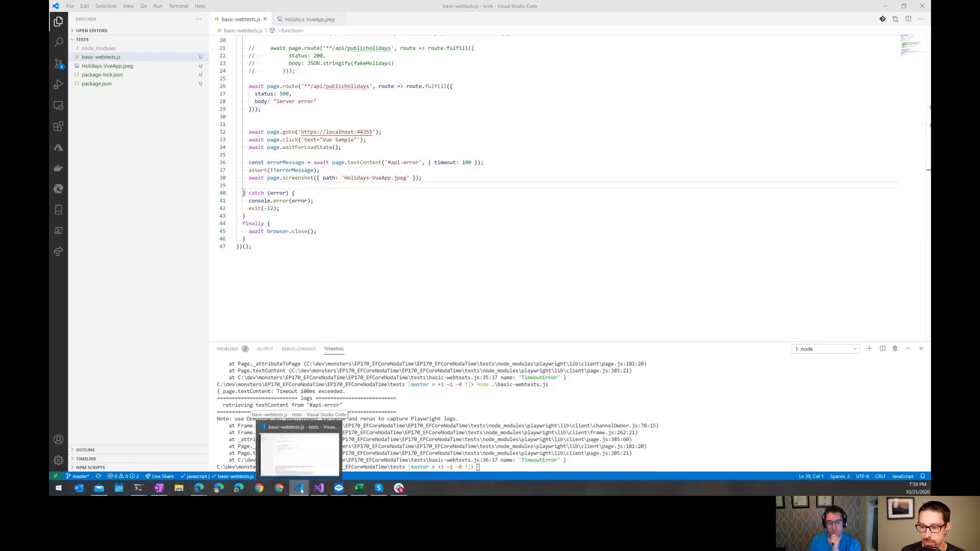
# Locate the 'Error loading data' message in Vue.cshtml and start the holidays web app under the debugger
pyautogui.click(318, 488)
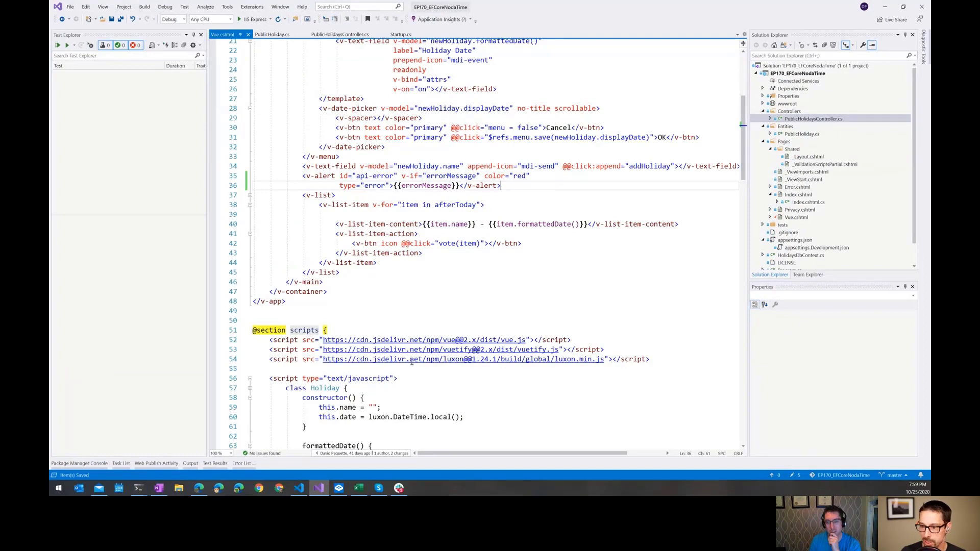
pyautogui.scroll(-3)
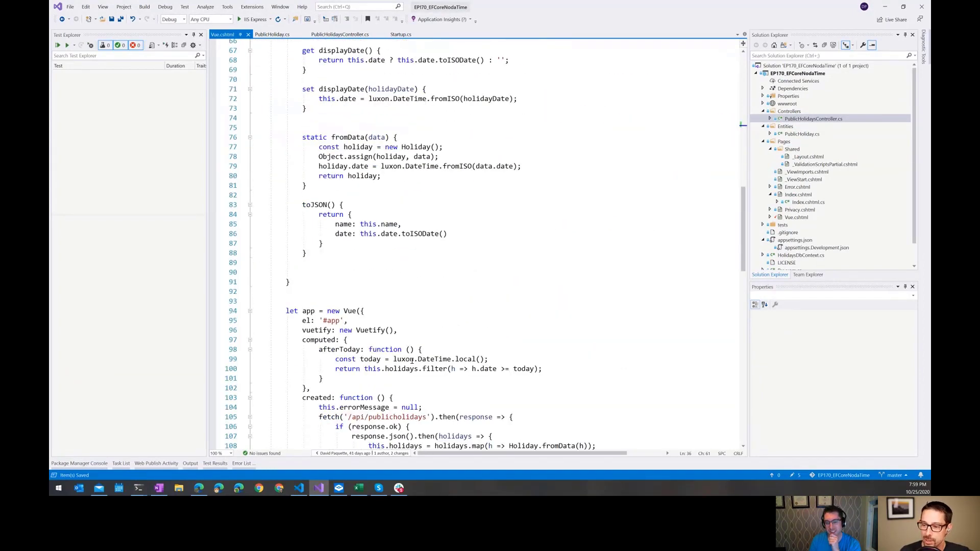
pyautogui.scroll(-3)
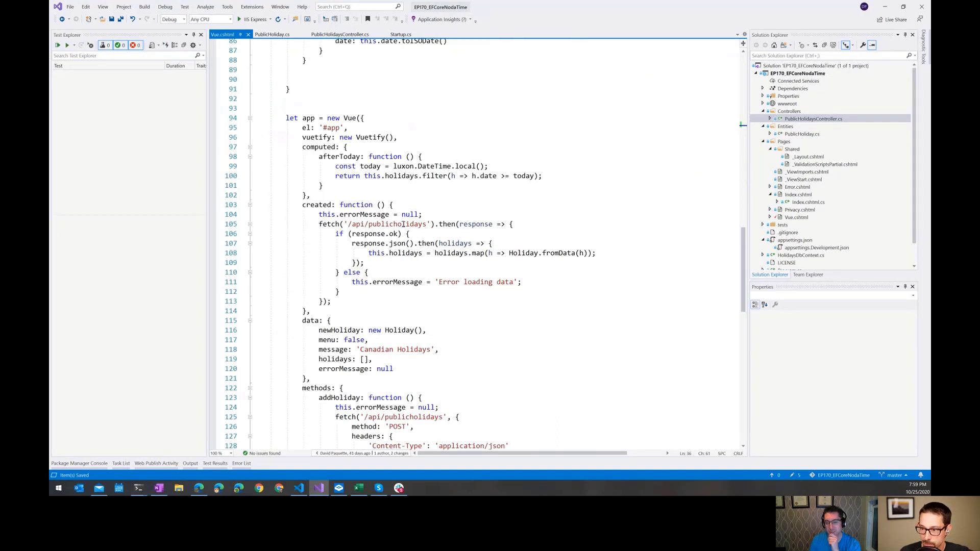
pyautogui.doubleClick(388, 224)
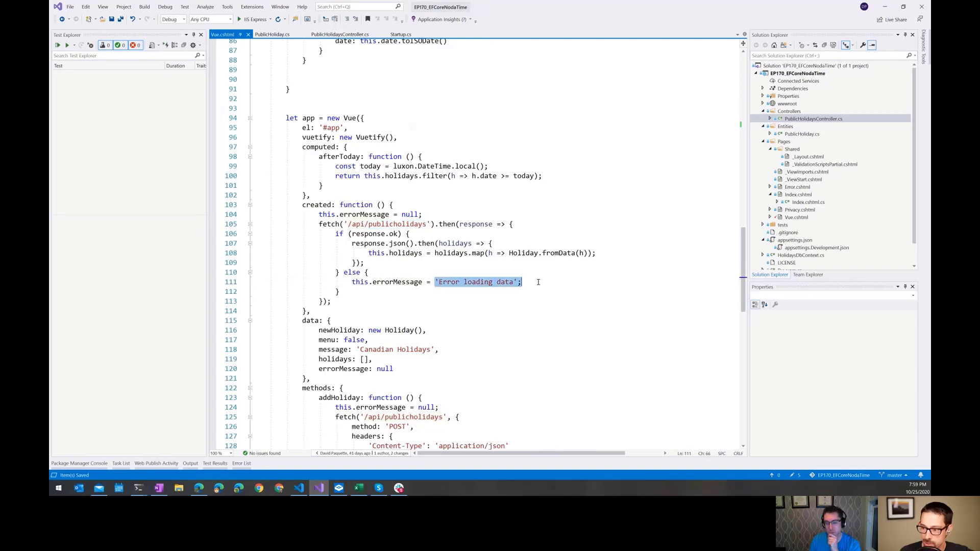
pyautogui.scroll(3)
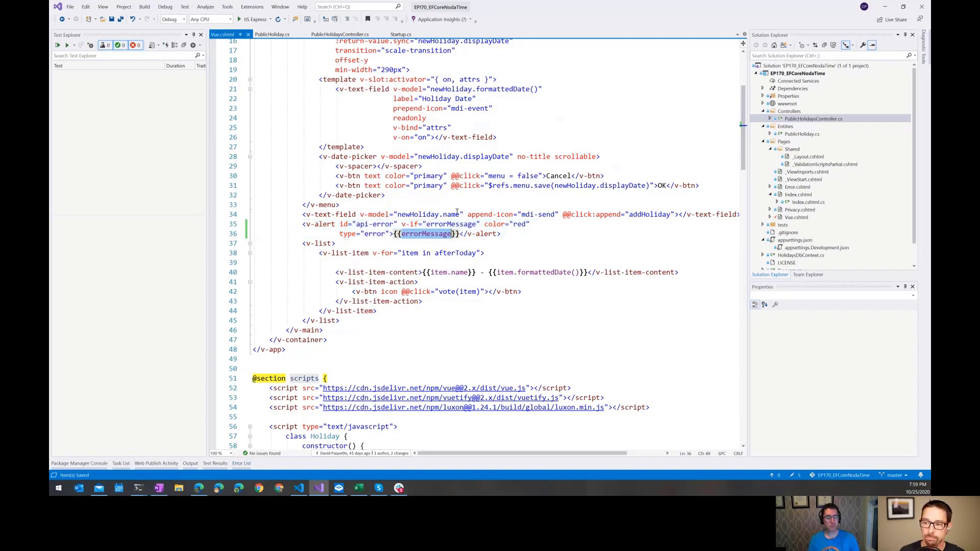
pyautogui.click(386, 195)
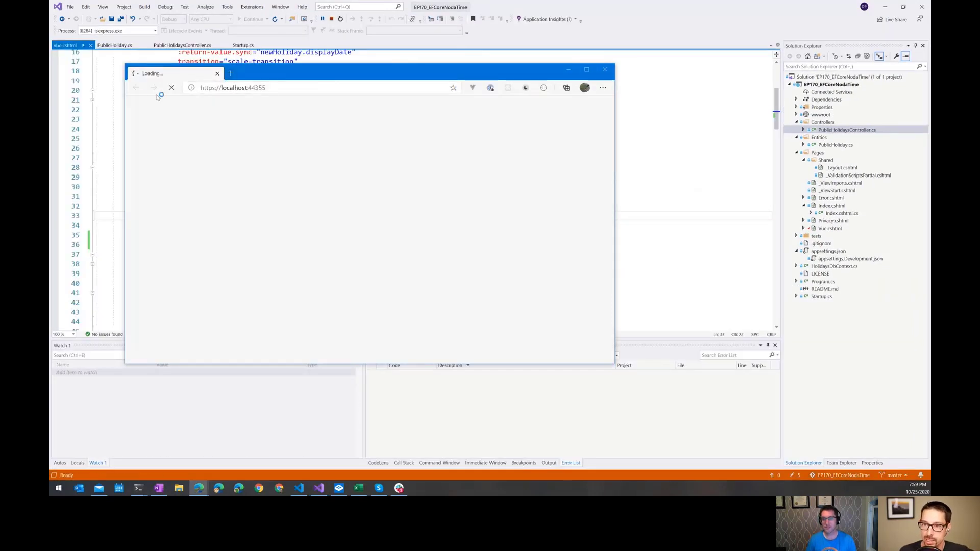
pyautogui.moveTo(334, 132)
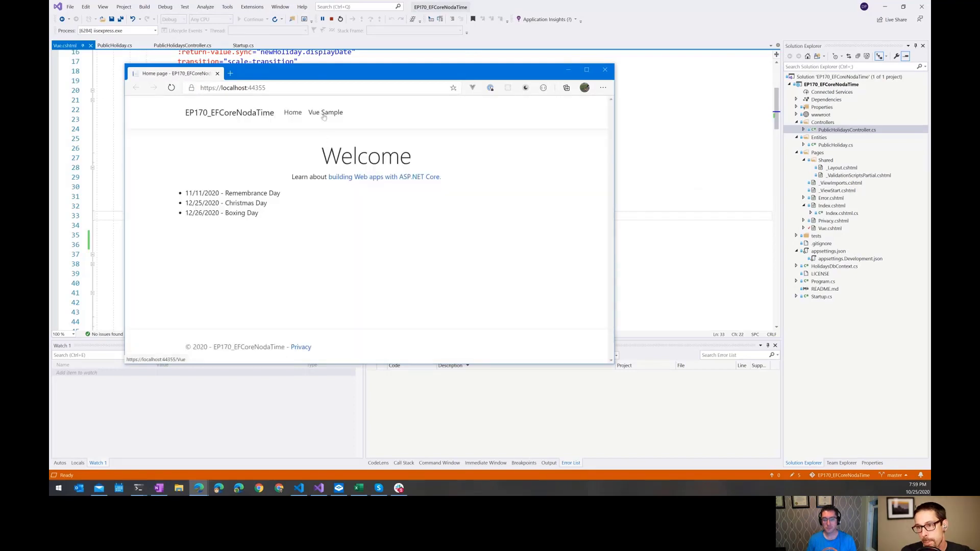
# Open the Vue Sample page on localhost:44355, then return to Visual Studio Code
pyautogui.click(325, 112)
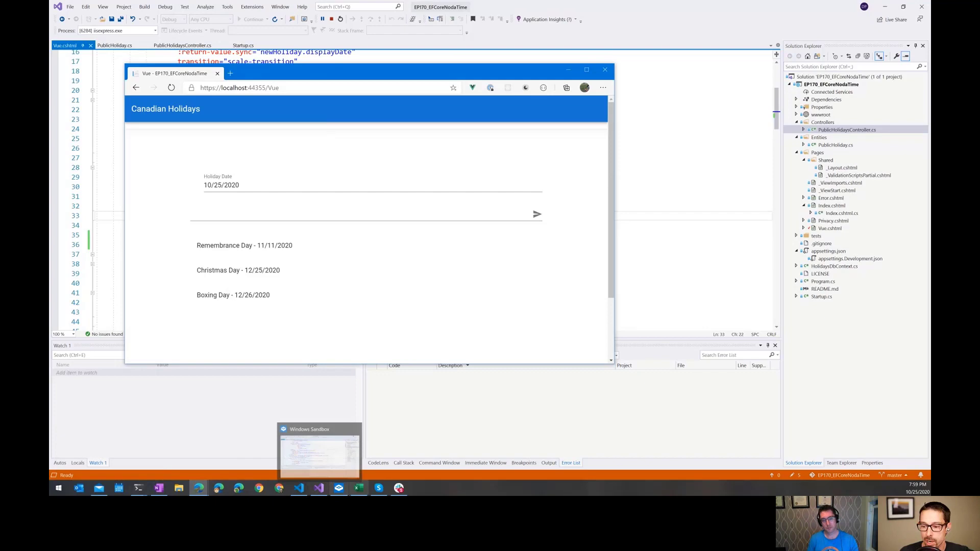
pyautogui.click(298, 488)
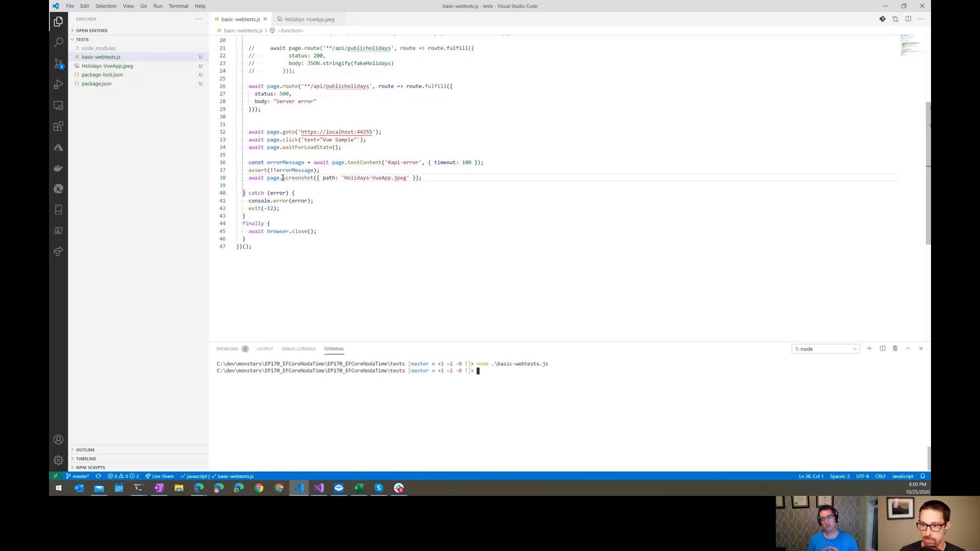
pyautogui.moveTo(133, 83)
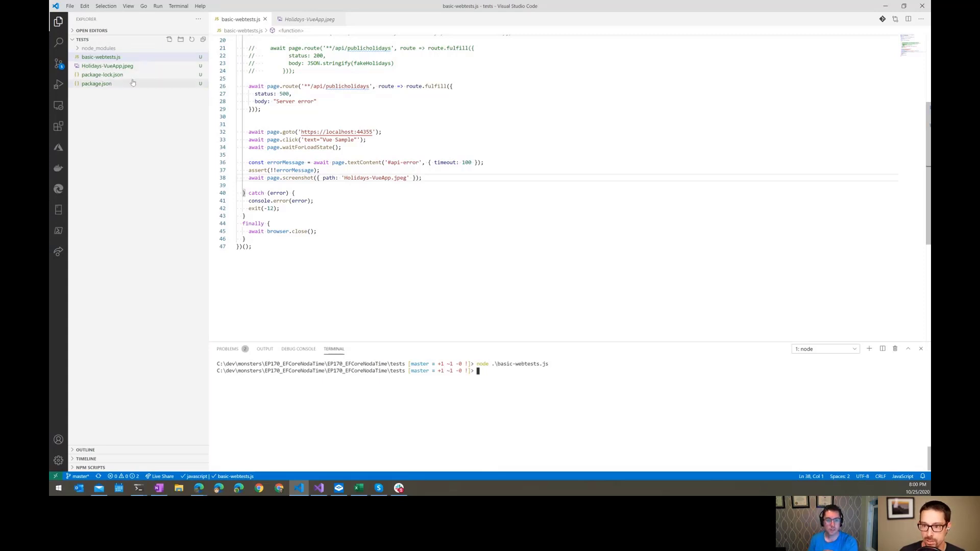
# Open Holidays-VueApp.jpeg from the Explorer sidebar
pyautogui.click(107, 66)
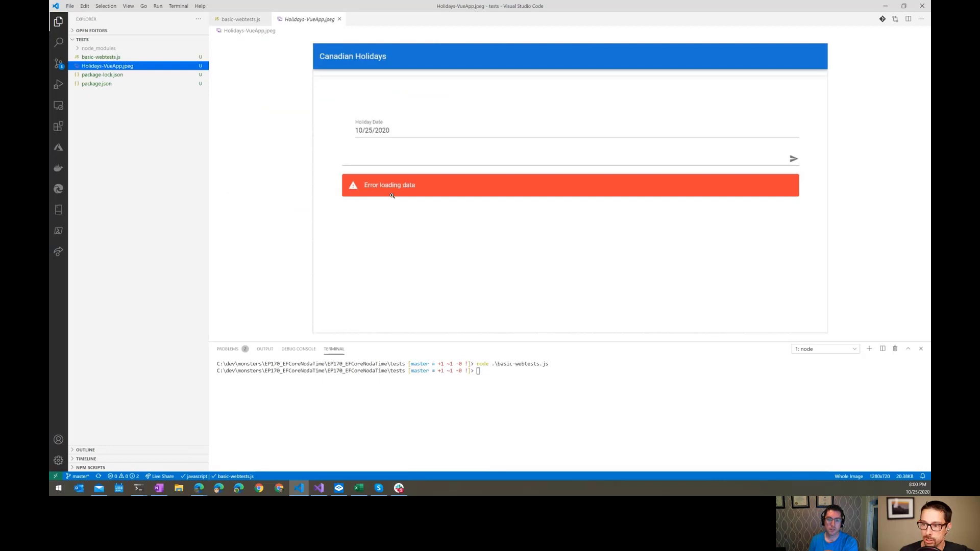
pyautogui.moveTo(480, 189)
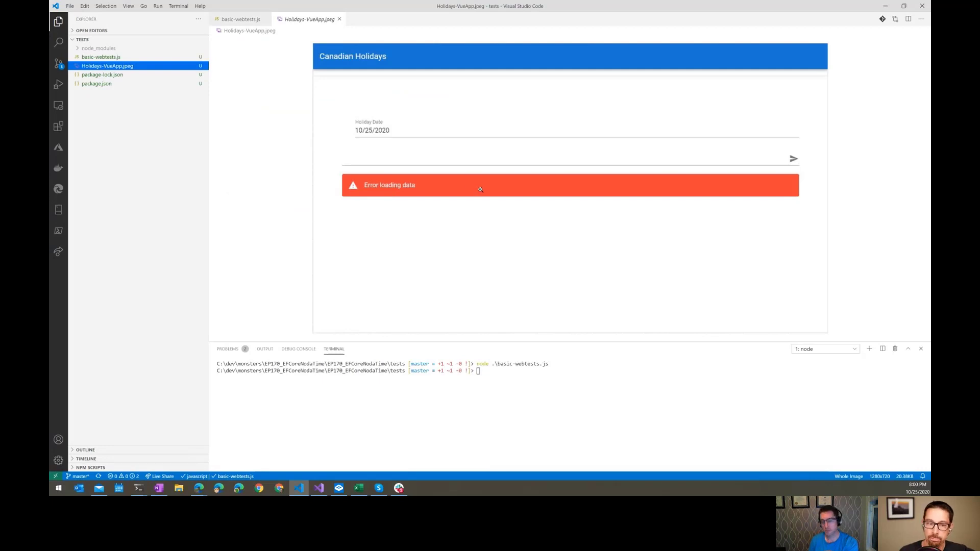
pyautogui.moveTo(436, 162)
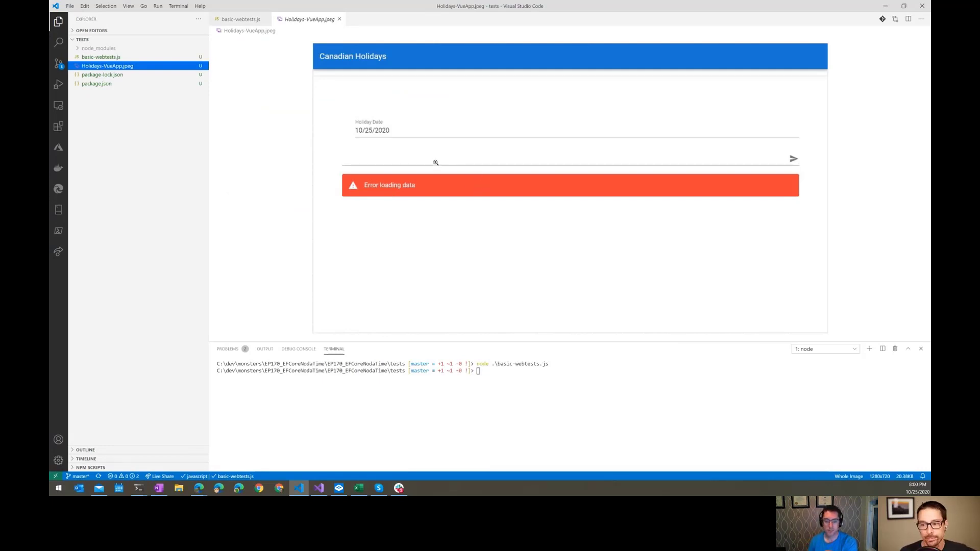